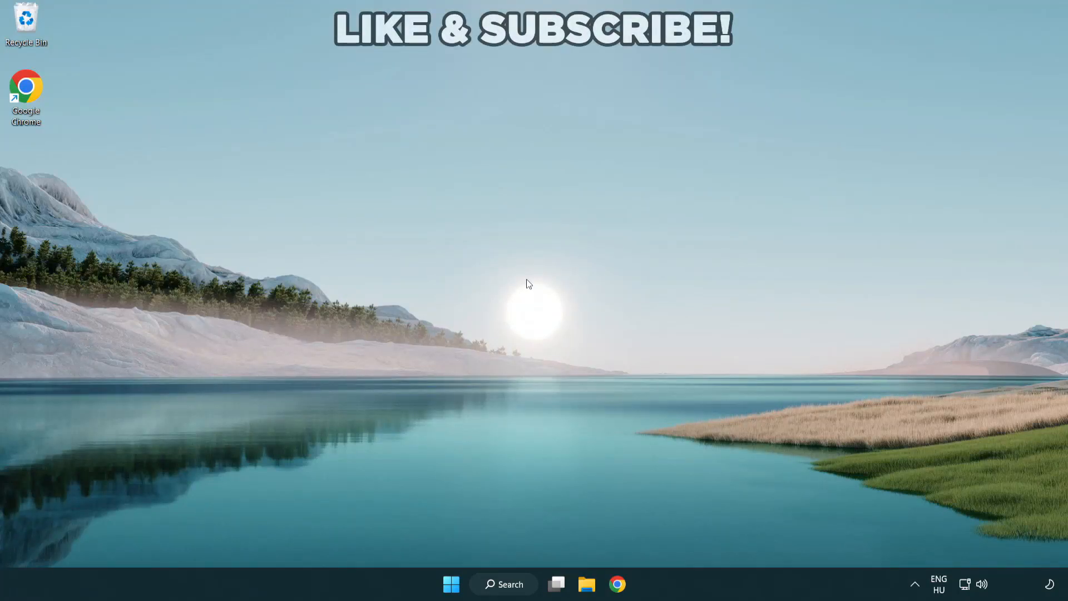
mouse_move(527, 282)
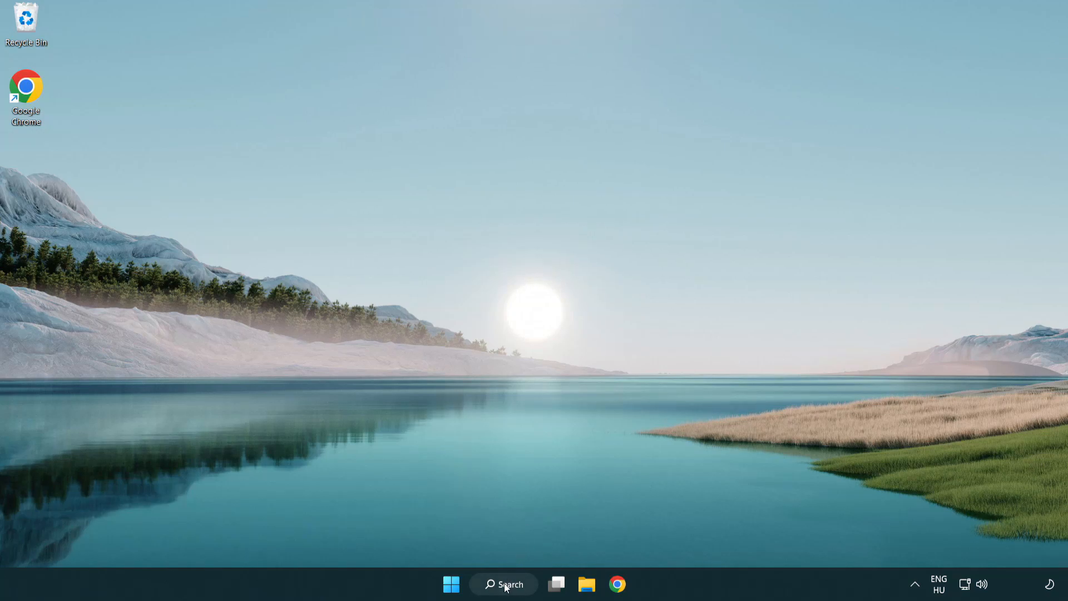
- Search Windows for 'device manager' and launch Device Manager
click(503, 584)
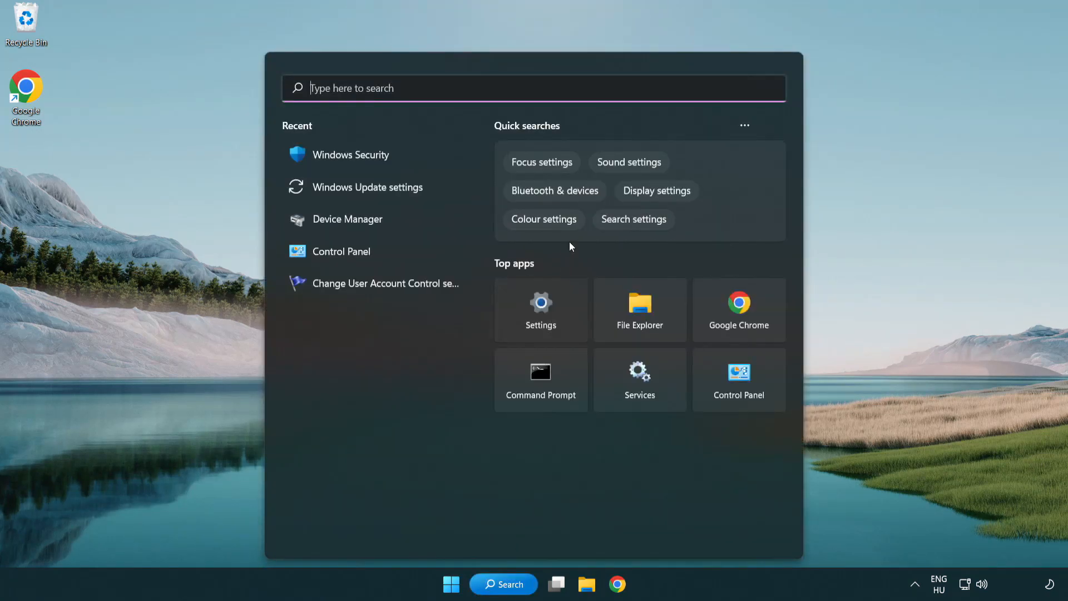
text(device Manager)
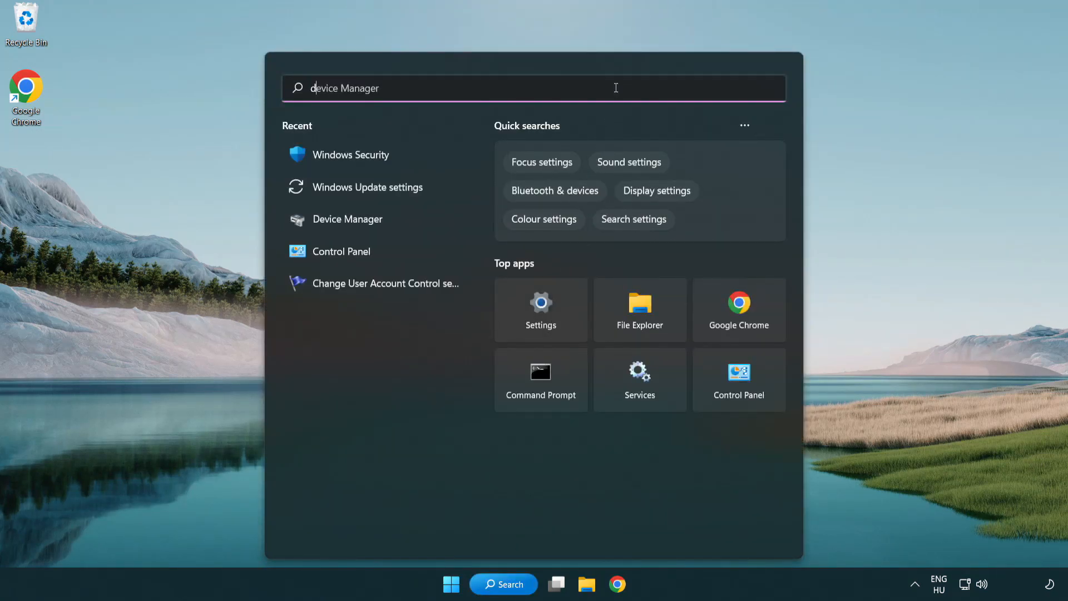
text(device manager)
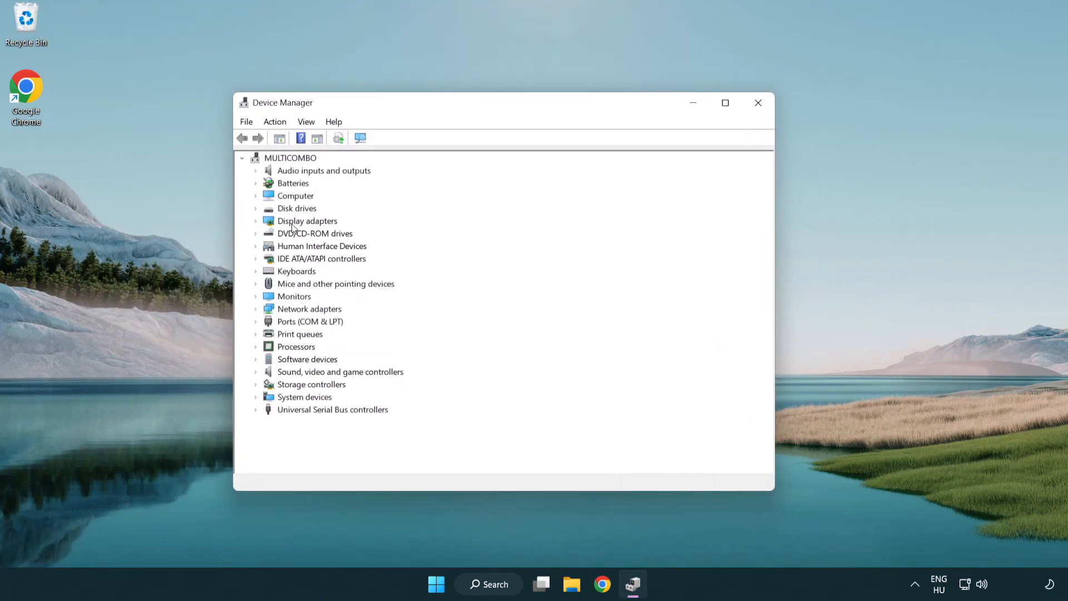
- Auto-update the VMware SVGA 3D driver (already best), then close Device Manager
click(307, 220)
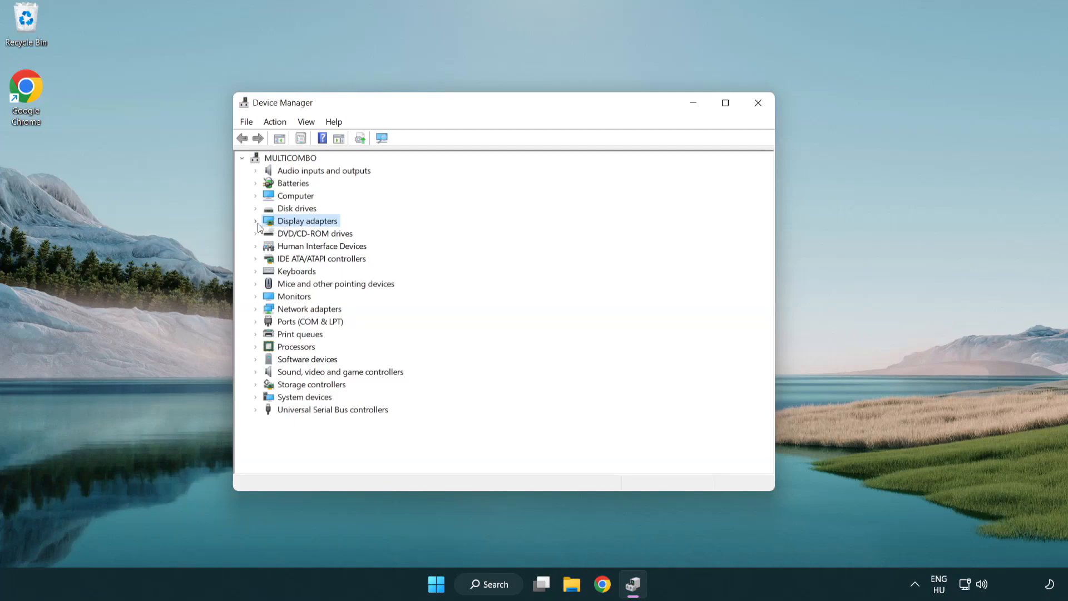
click(255, 221)
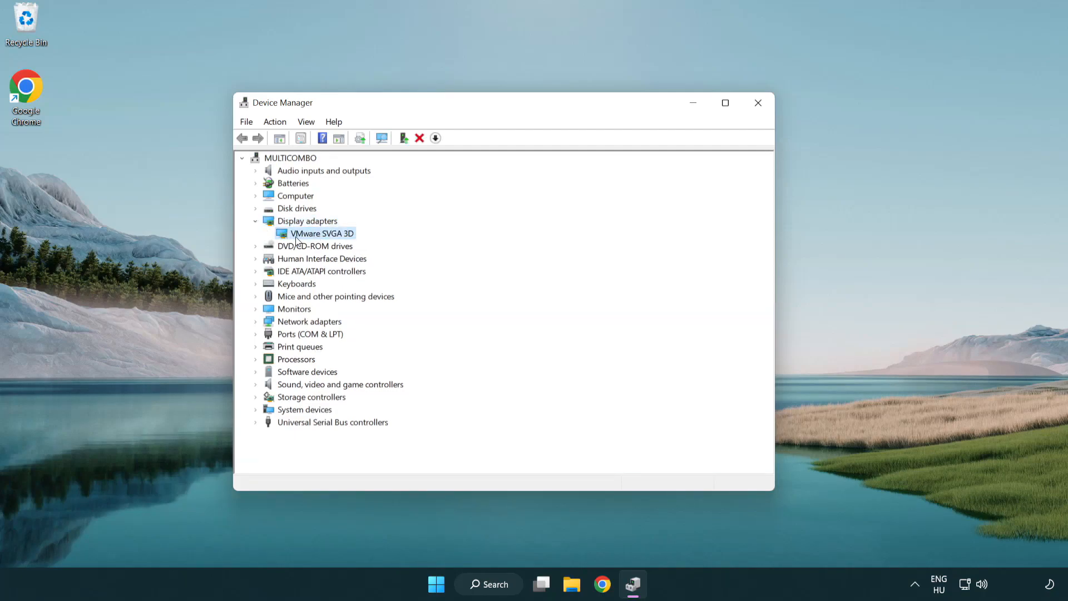
right_click(322, 233)
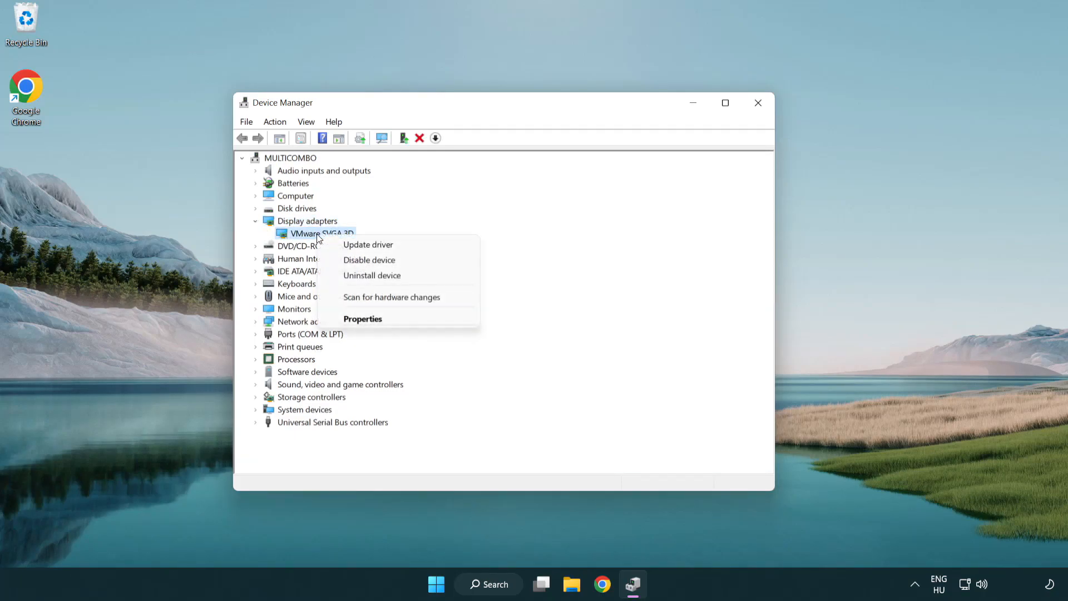
mouse_move(388, 245)
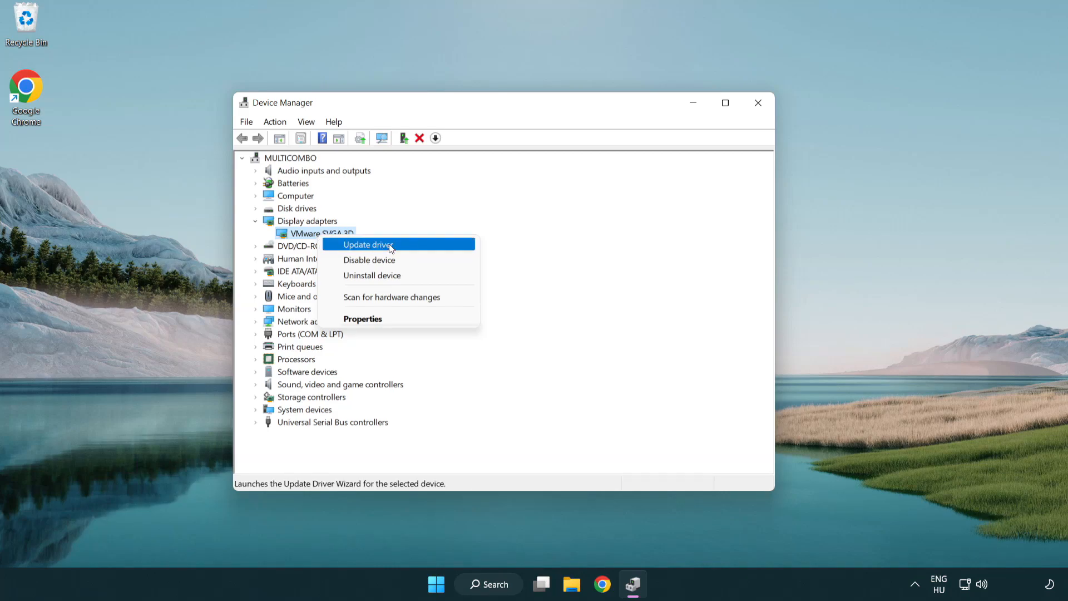
click(368, 245)
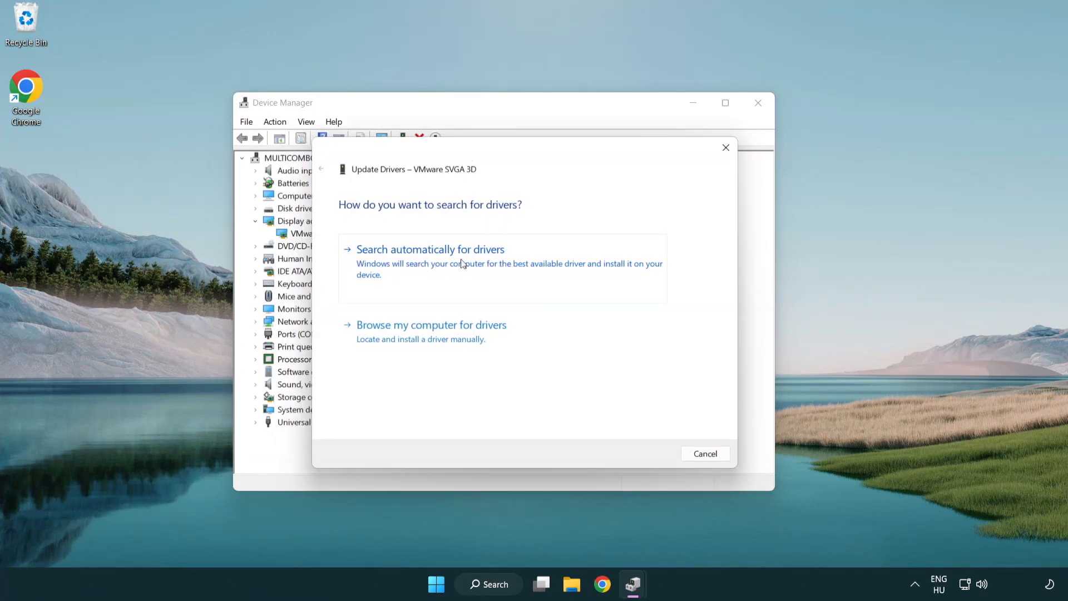
click(430, 248)
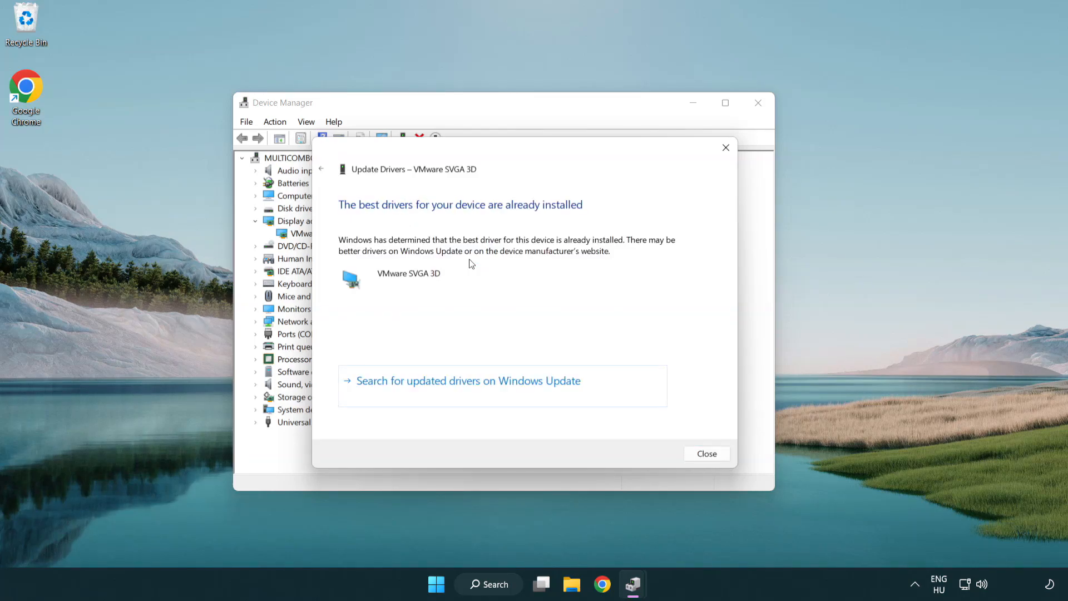
mouse_move(519, 218)
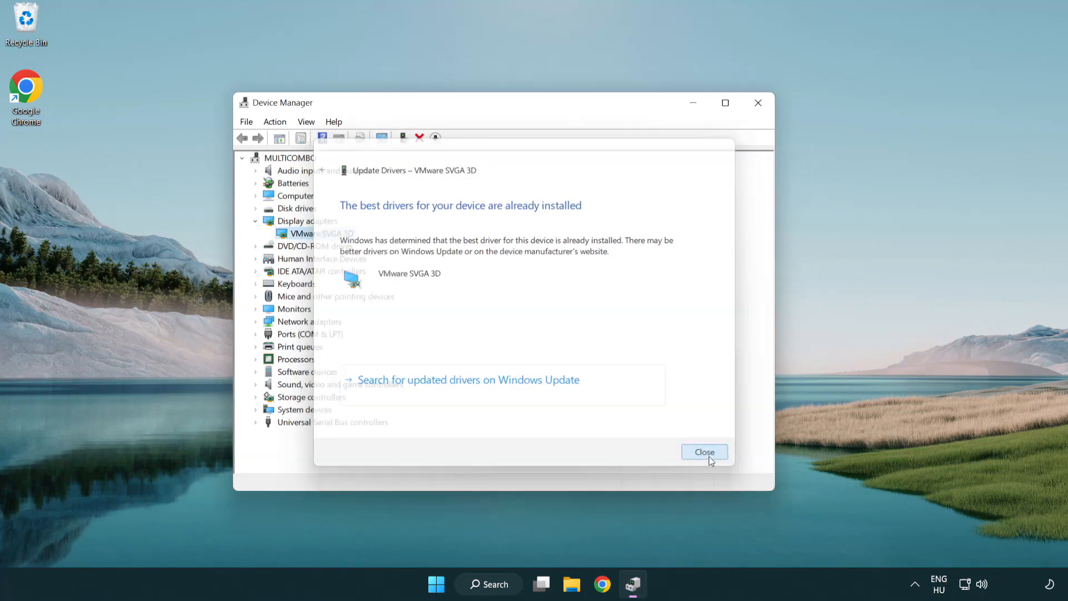
click(704, 452)
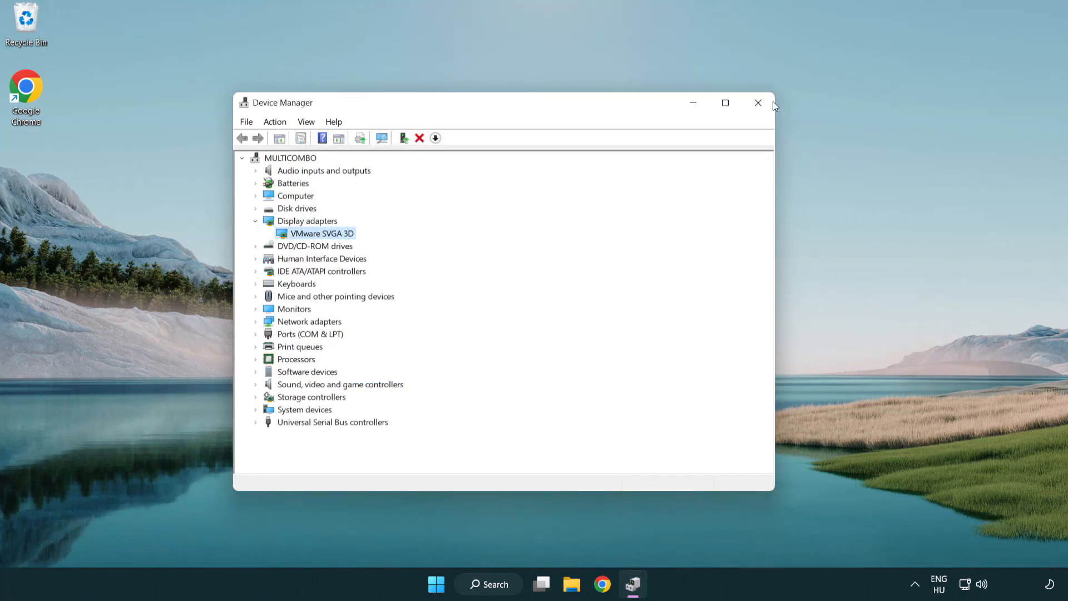
mouse_move(757, 103)
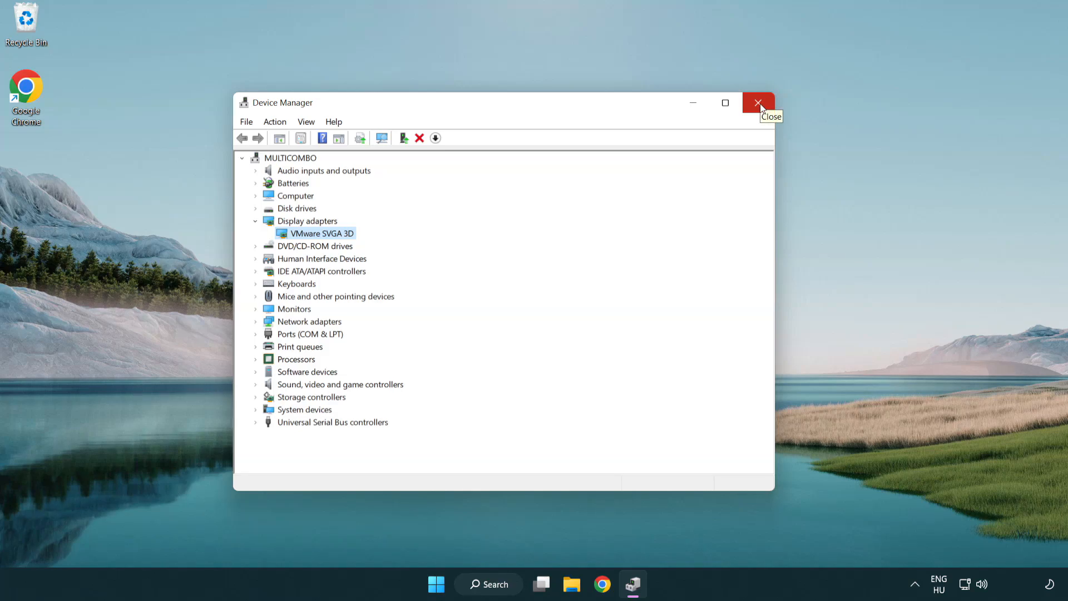
click(757, 103)
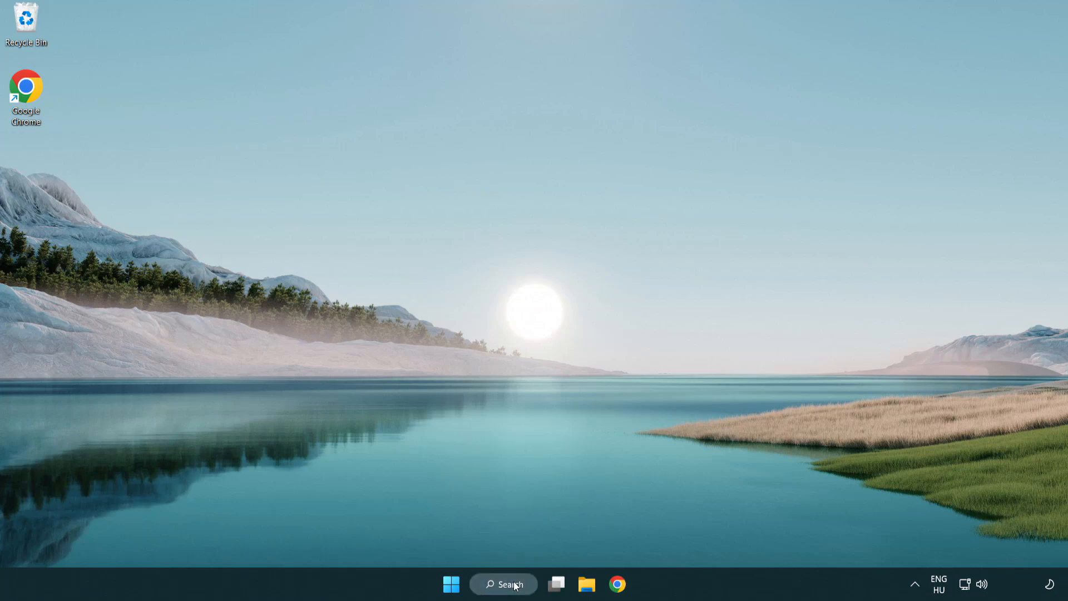
- Search 'upd' and launch Windows Update settings
click(504, 583)
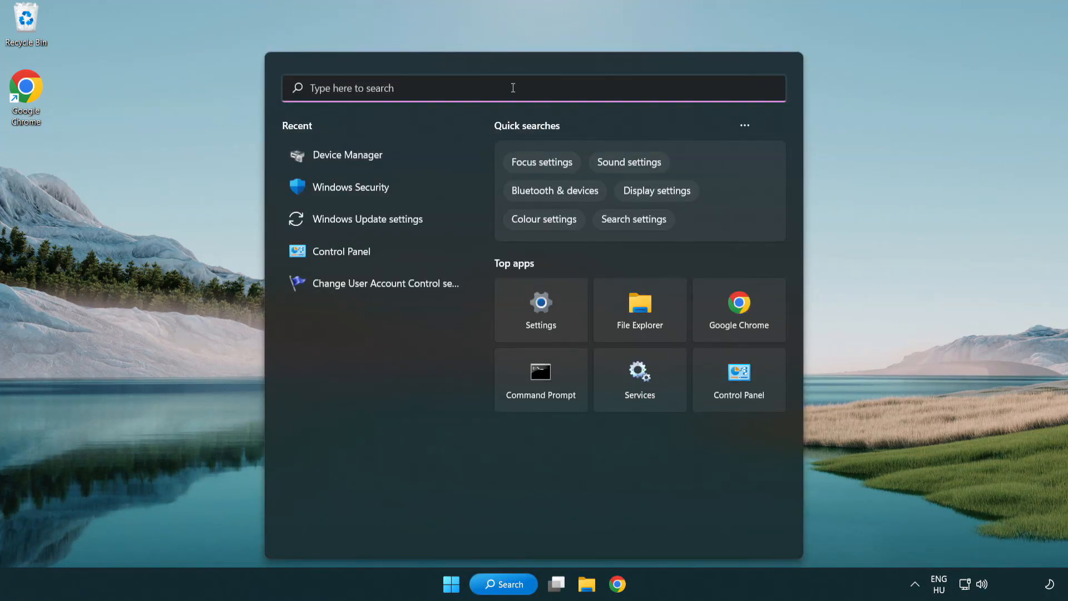
text(update)
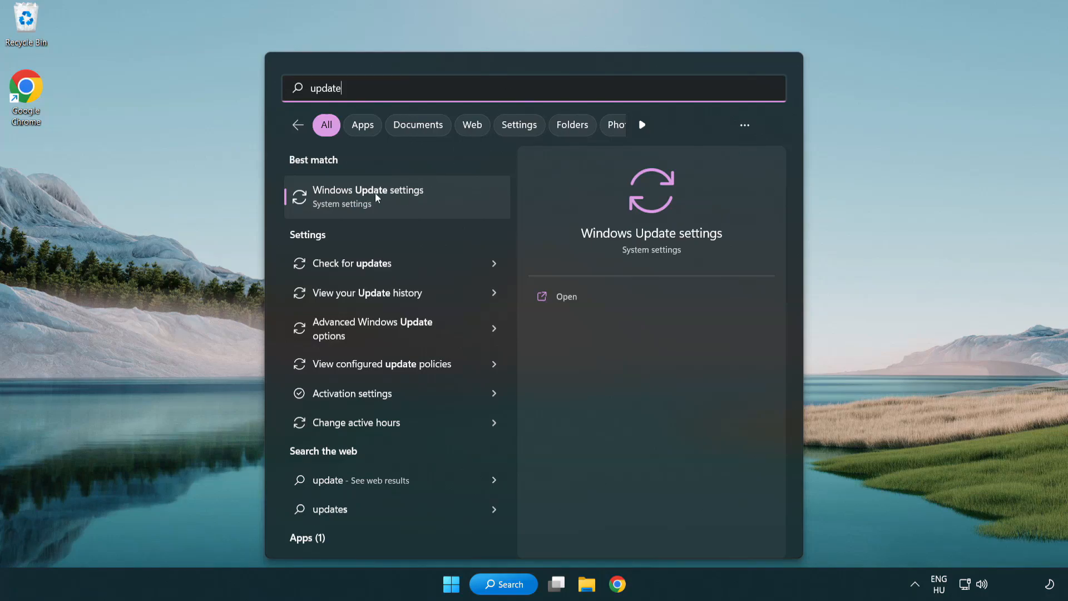
click(367, 196)
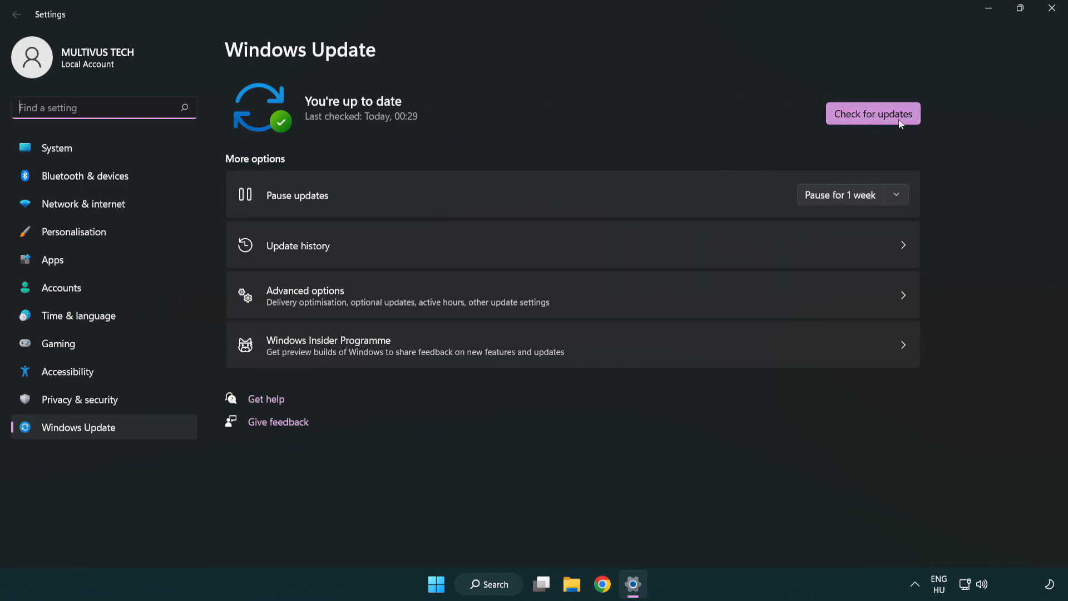
- Run Check for updates and confirm 'You're up to date'
click(873, 112)
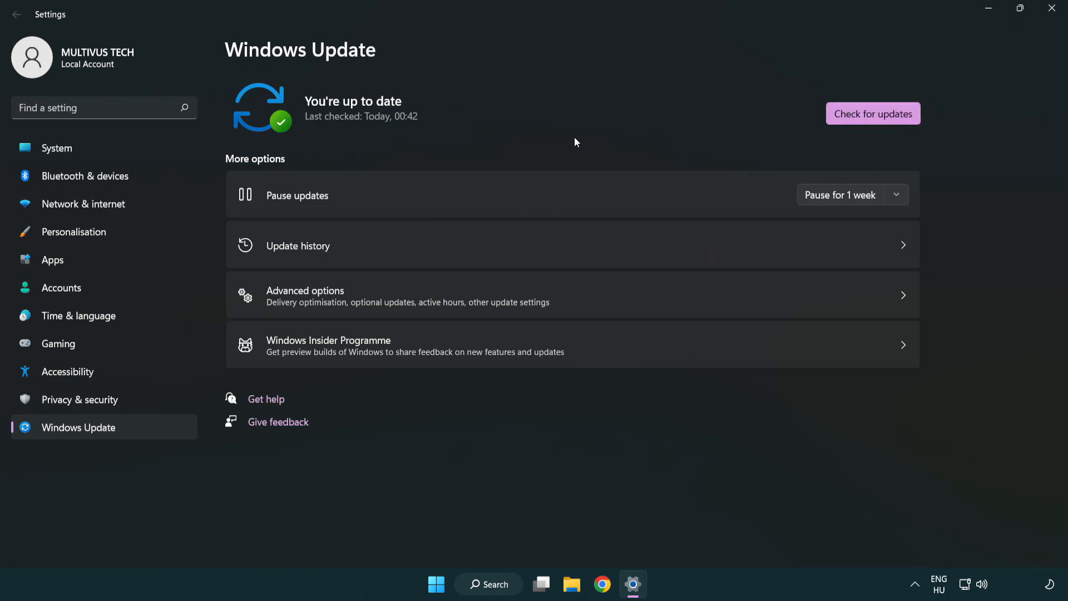
mouse_move(1055, 9)
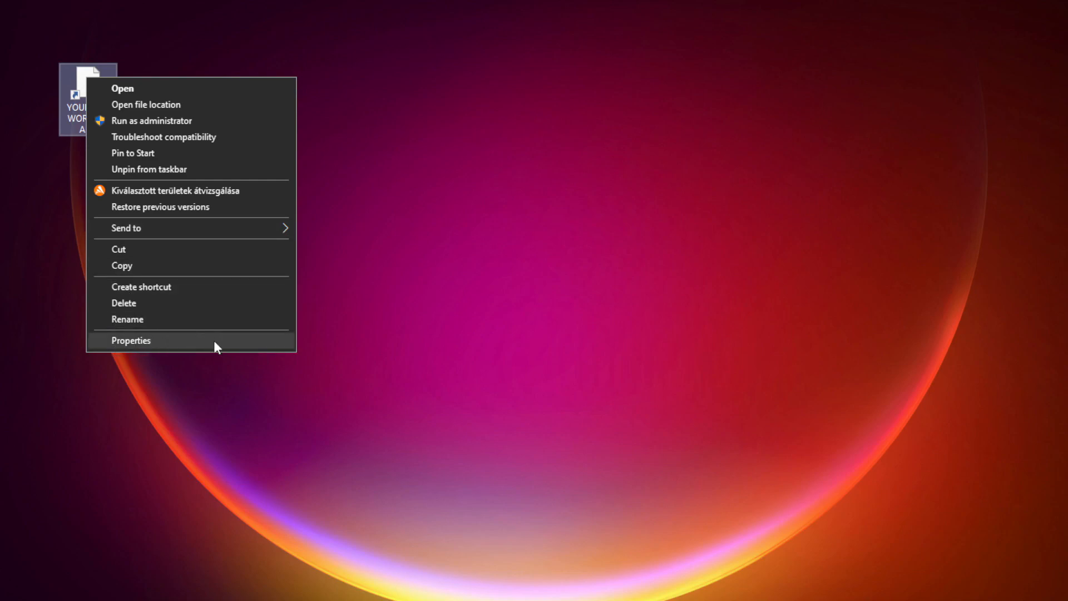
- Set the app shortcut's compatibility: Windows 8 mode, fullscreen optimizations off, run as administrator
click(130, 340)
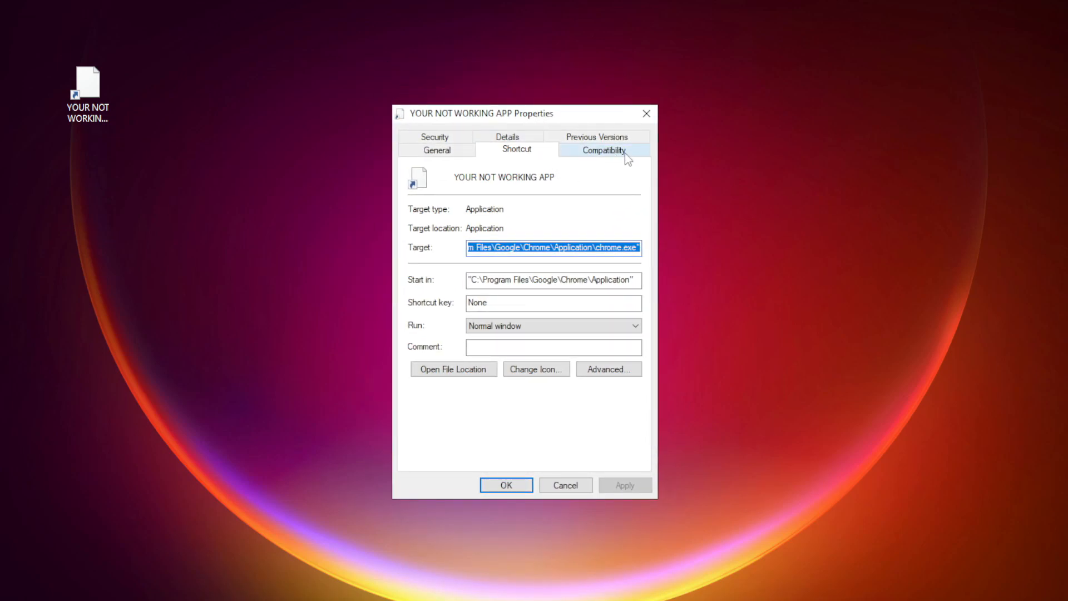
click(602, 150)
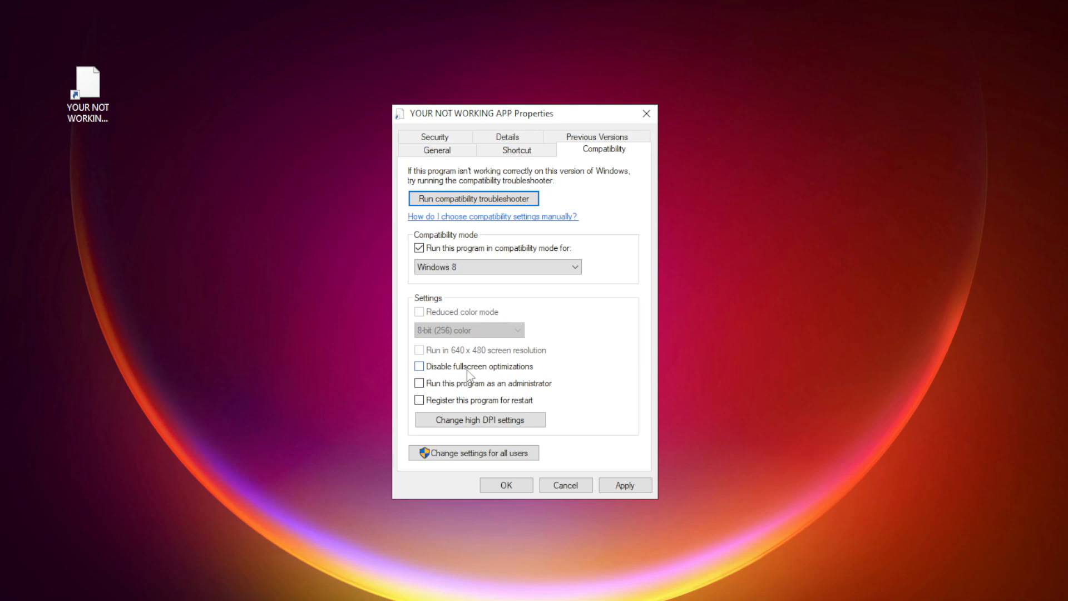
click(419, 365)
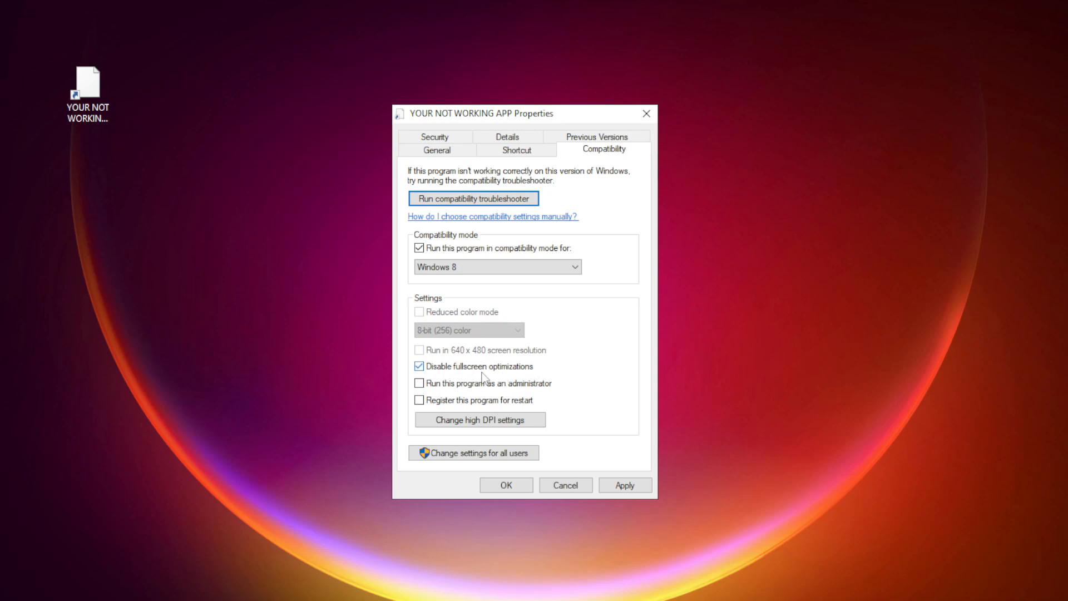
mouse_move(462, 395)
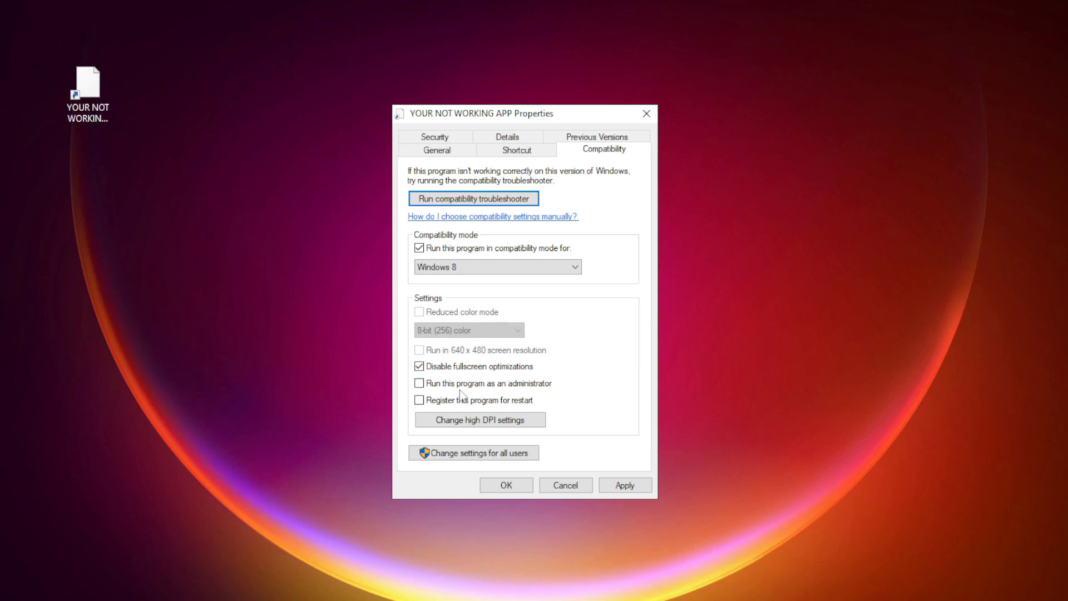
click(419, 382)
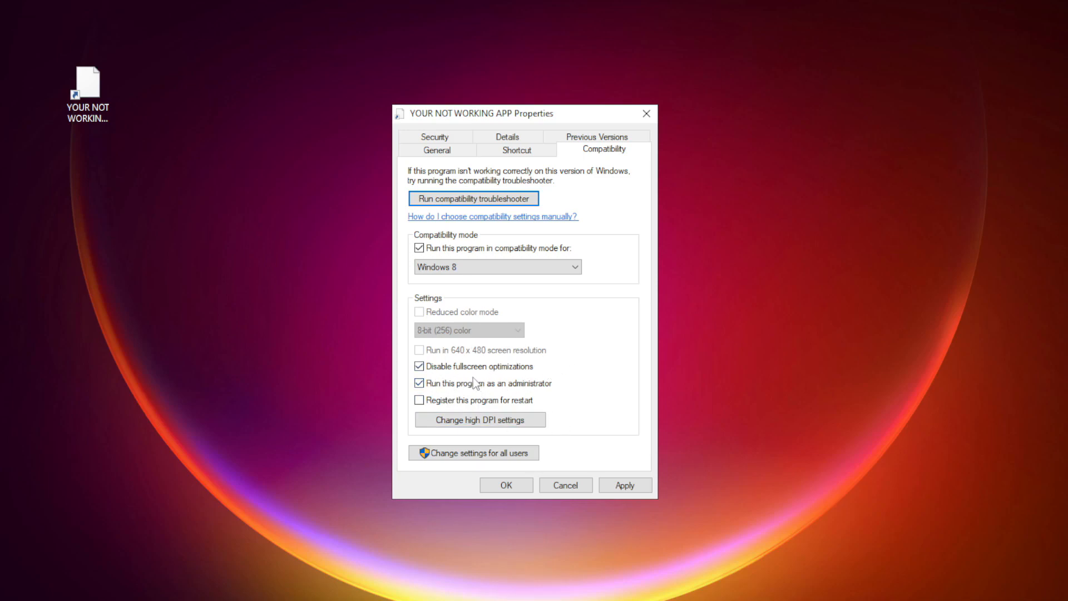
click(623, 485)
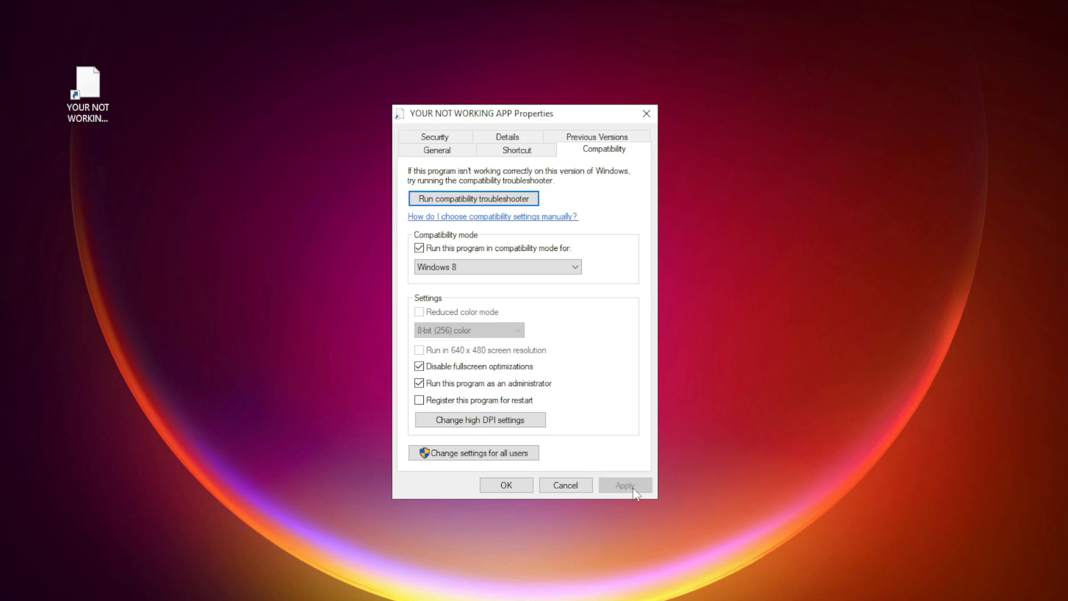
click(506, 485)
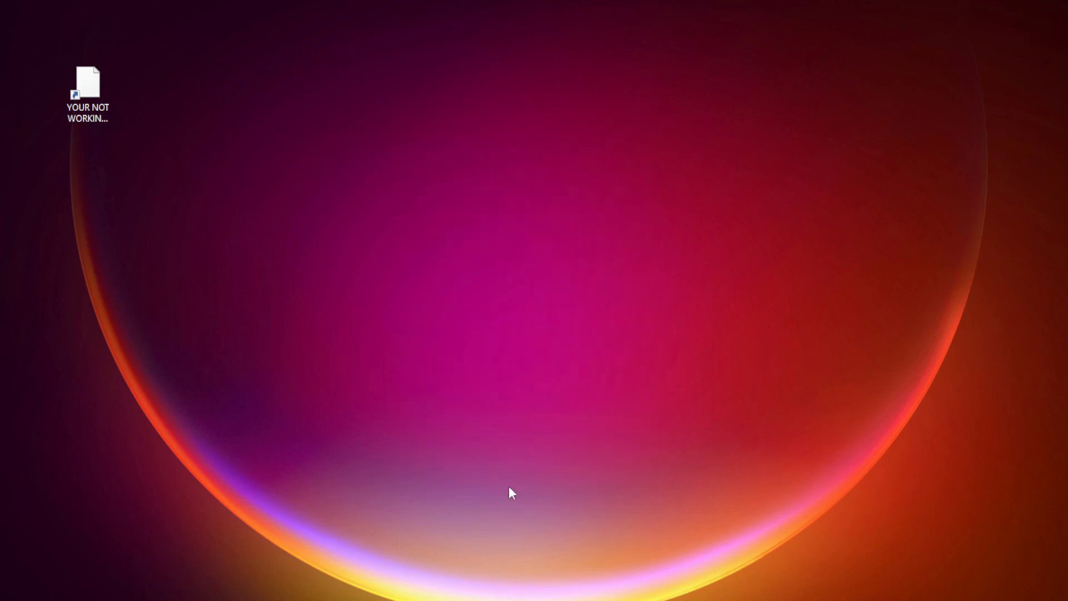
click(88, 92)
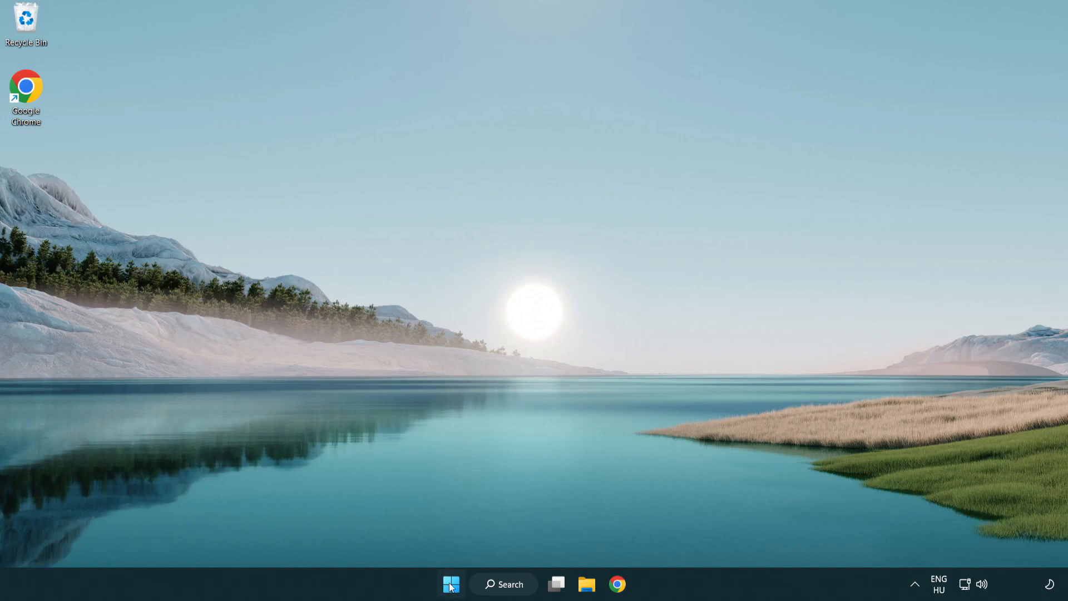
- Launch Task Manager from the Start button's Quick Link menu
right_click(450, 583)
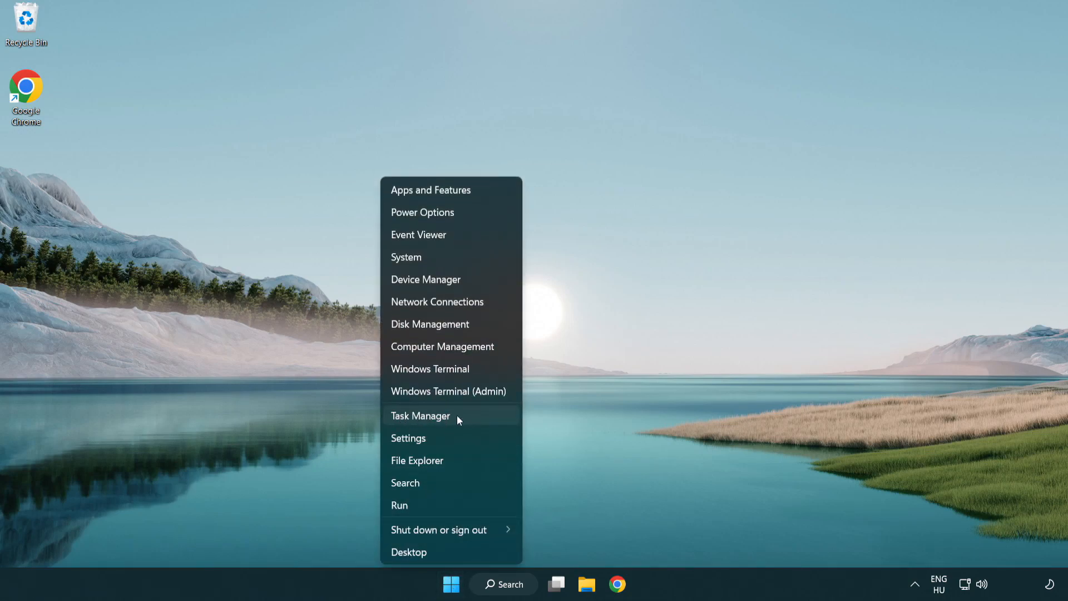
click(420, 415)
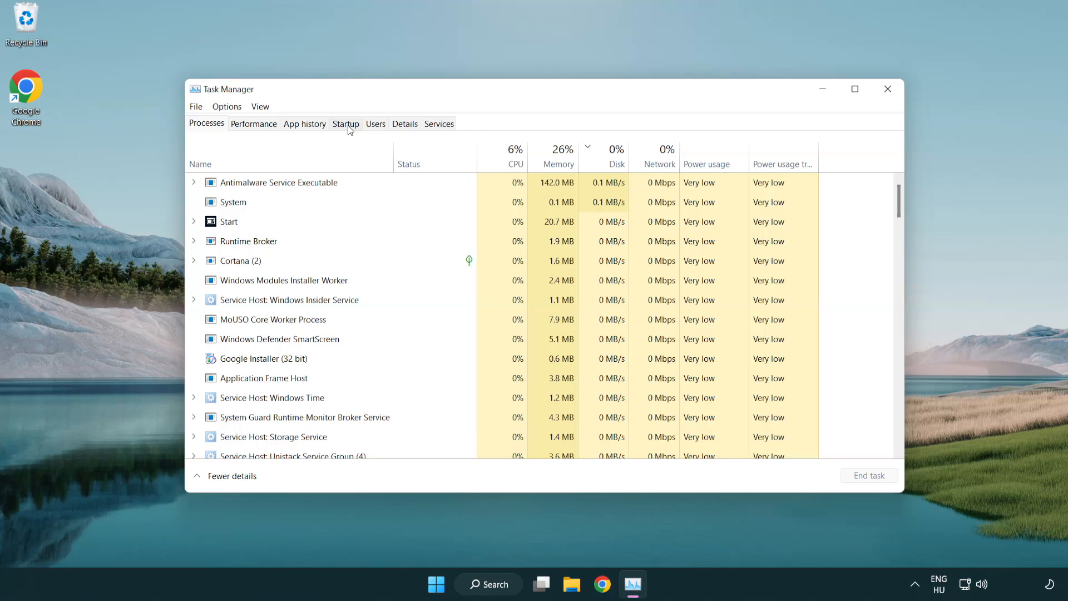
- Disable Terminal, Phone Link, Cortana and Windows Security notifications at startup, then close Task Manager
click(345, 124)
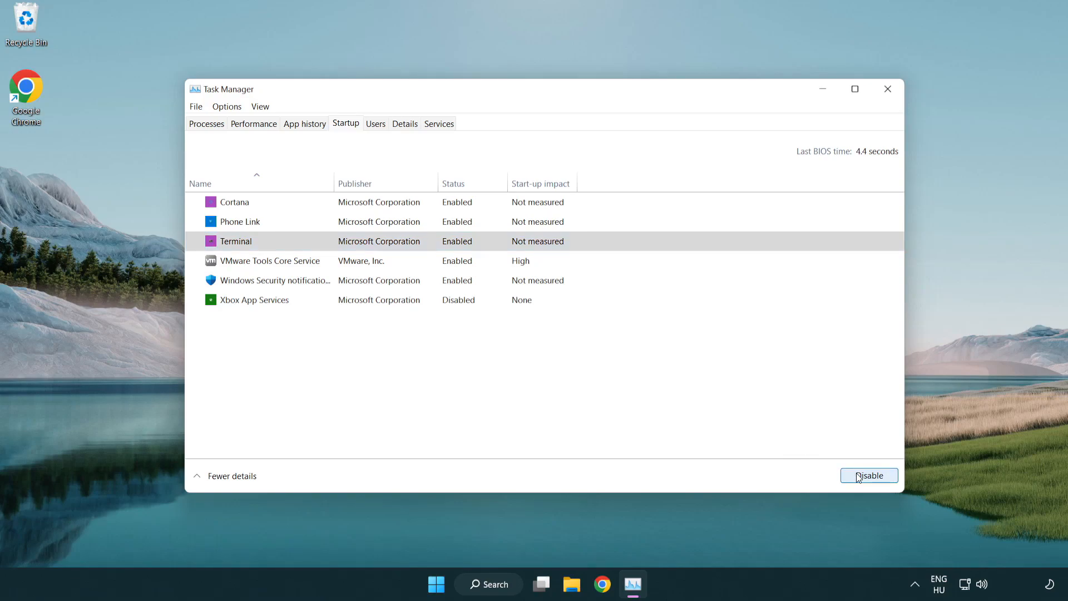
click(868, 475)
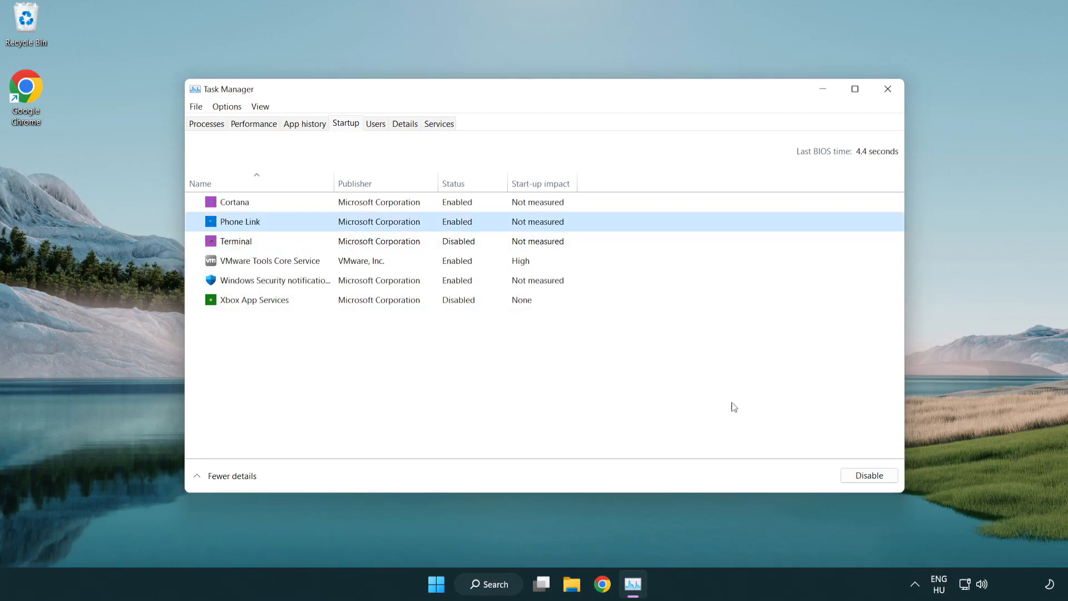
click(868, 475)
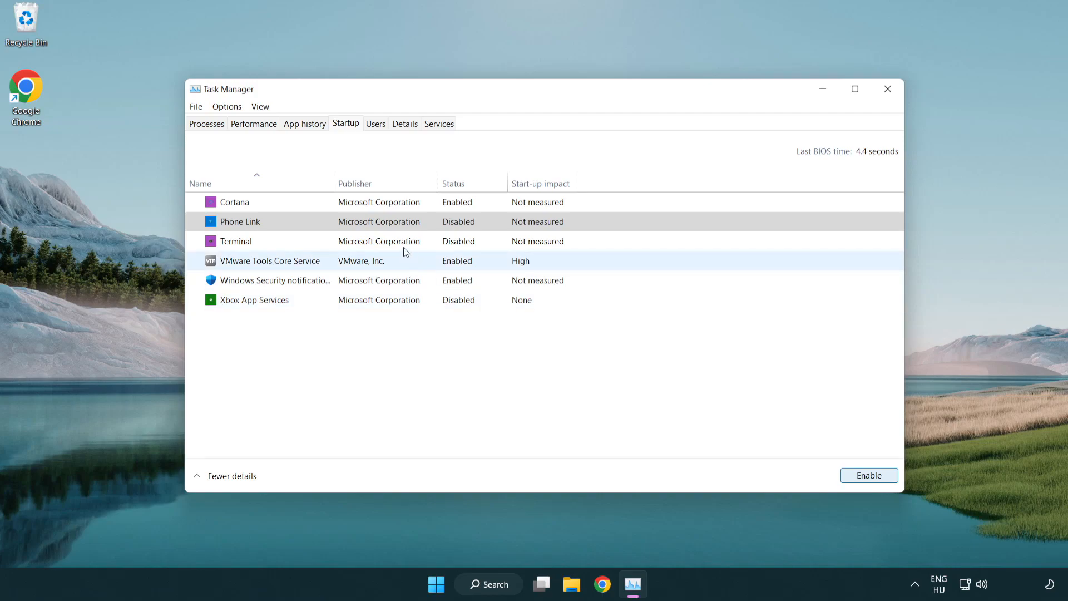
click(235, 201)
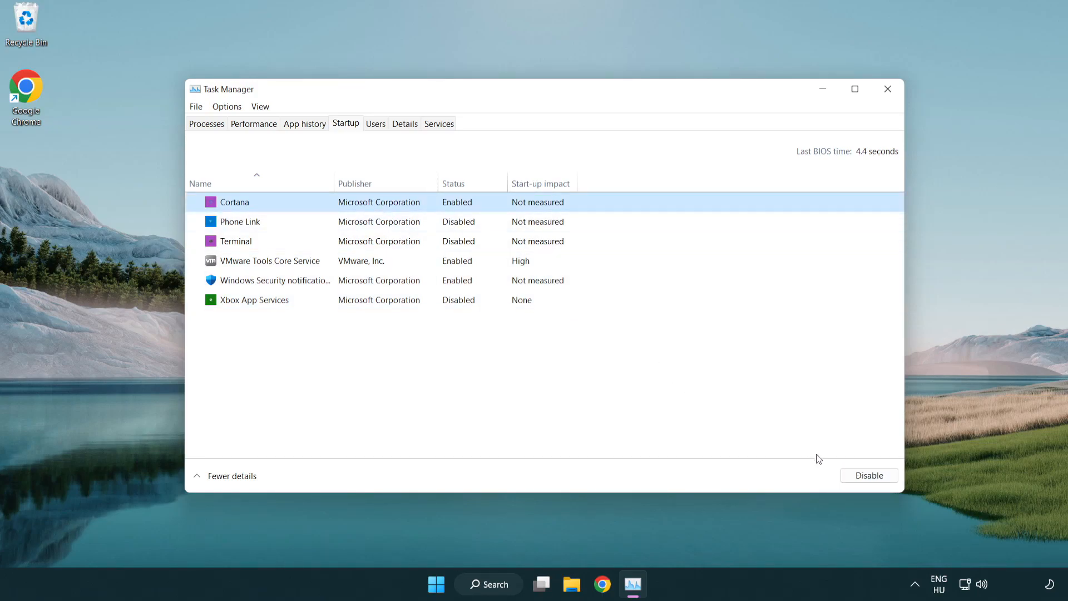
click(867, 475)
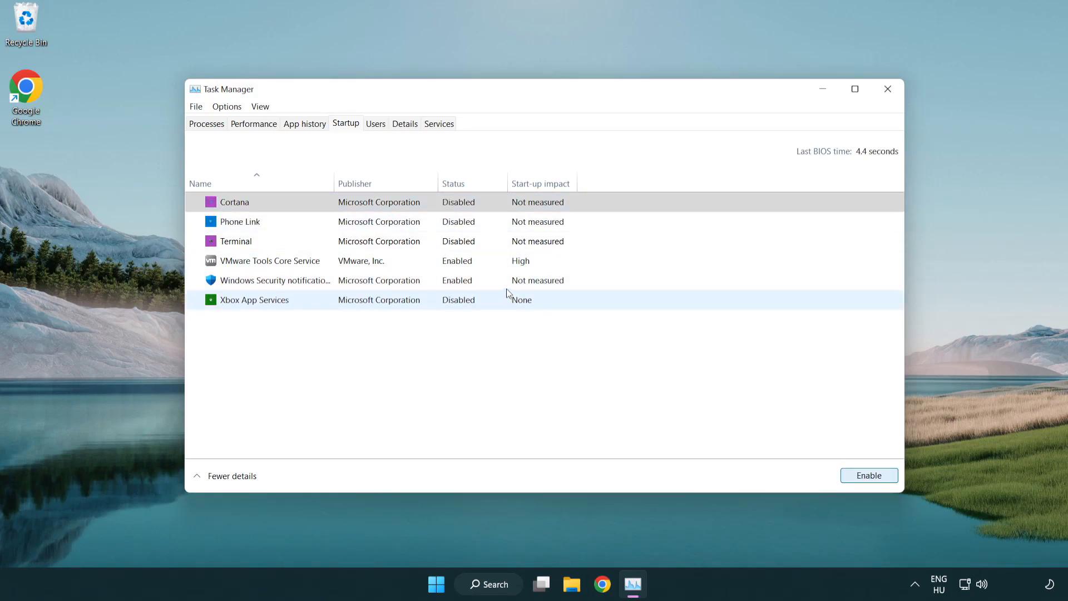
click(276, 280)
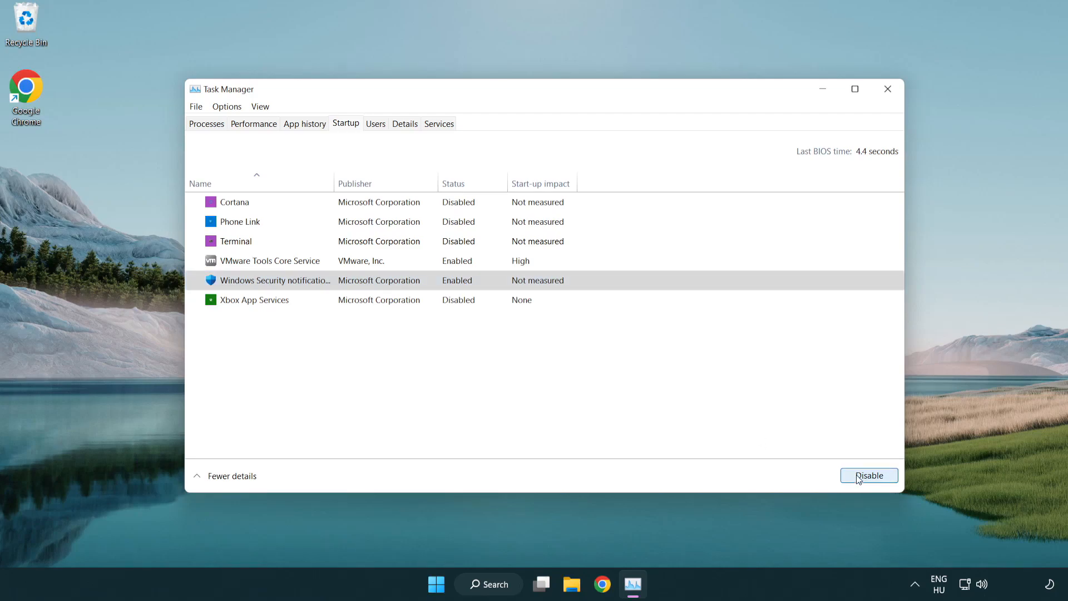
click(868, 474)
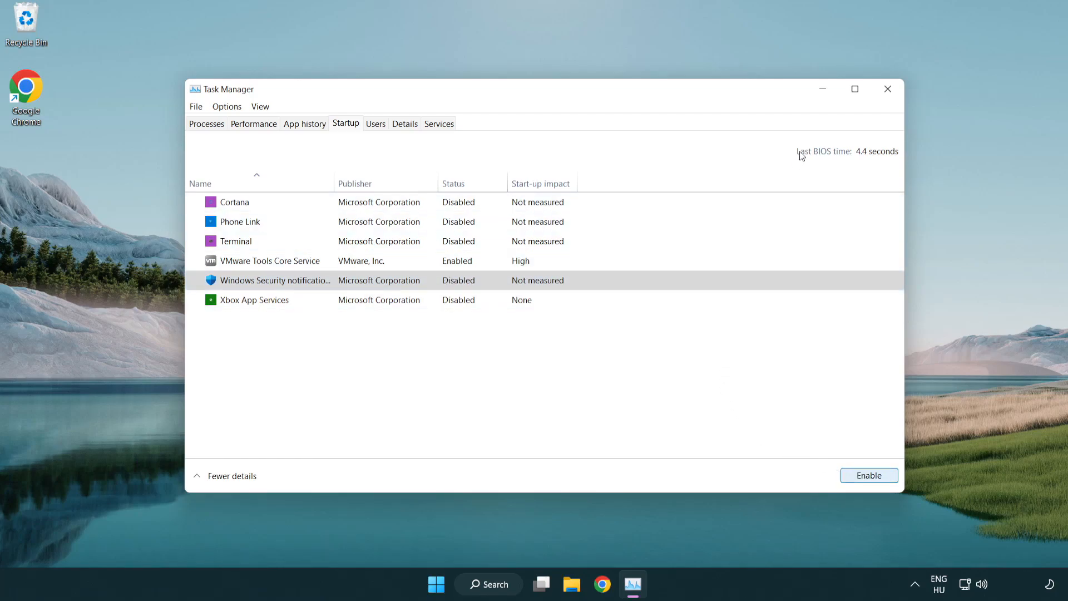
mouse_move(888, 89)
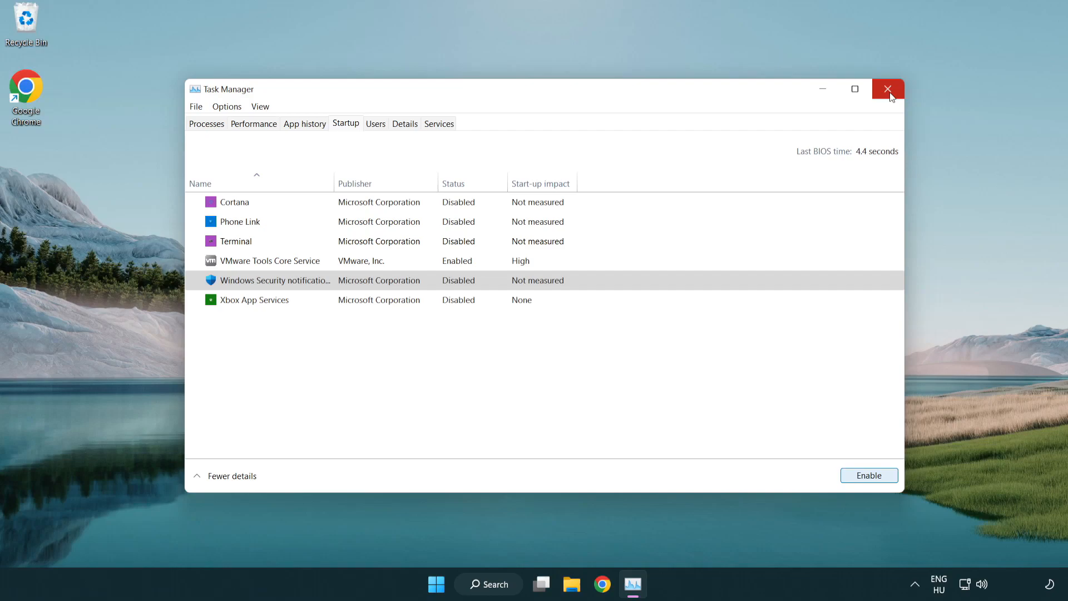
click(886, 89)
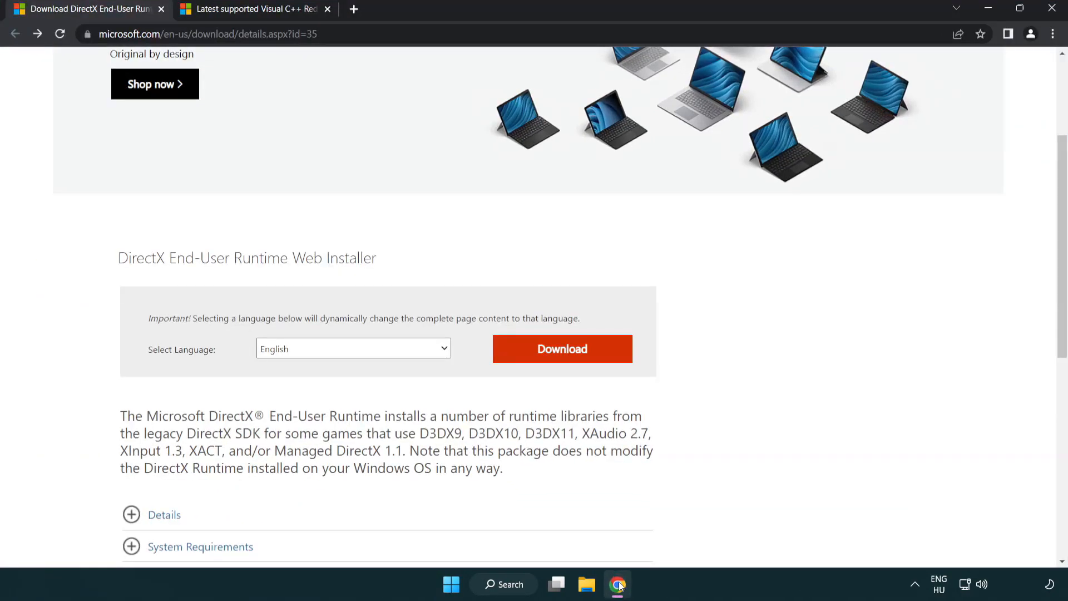
- Download the DirectX End-User Runtime Web Installer and run dxwebsetup.exe
scroll(up, 3)
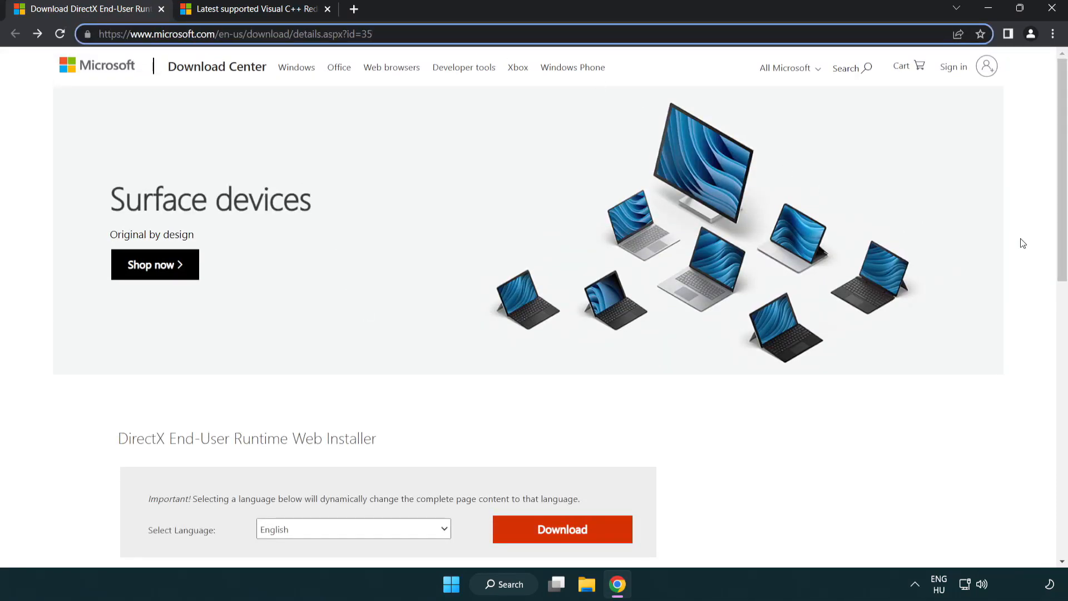
scroll(down, 3)
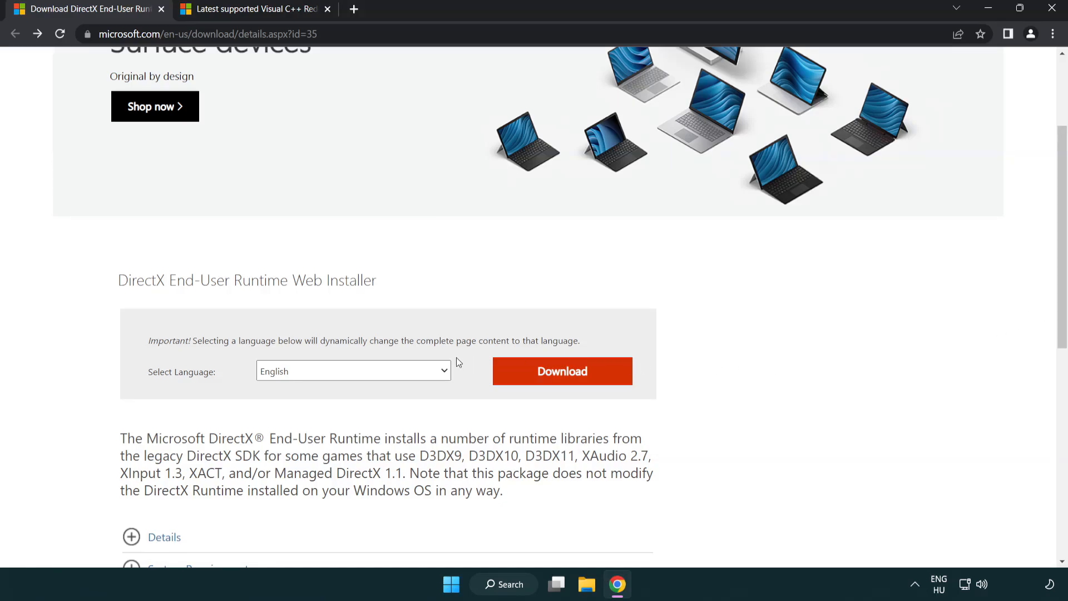
mouse_move(545, 382)
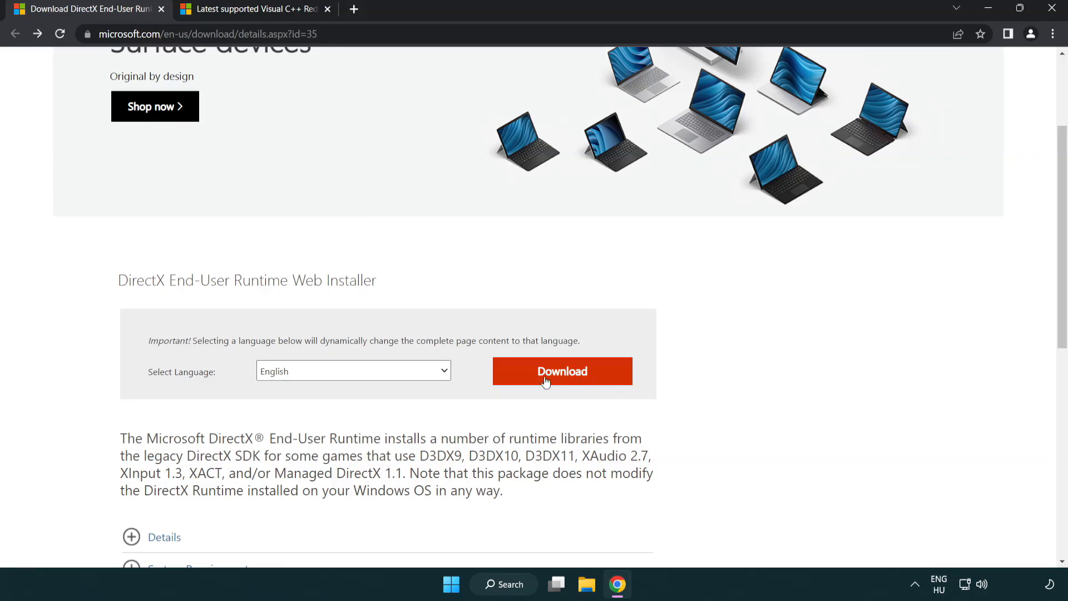
click(562, 371)
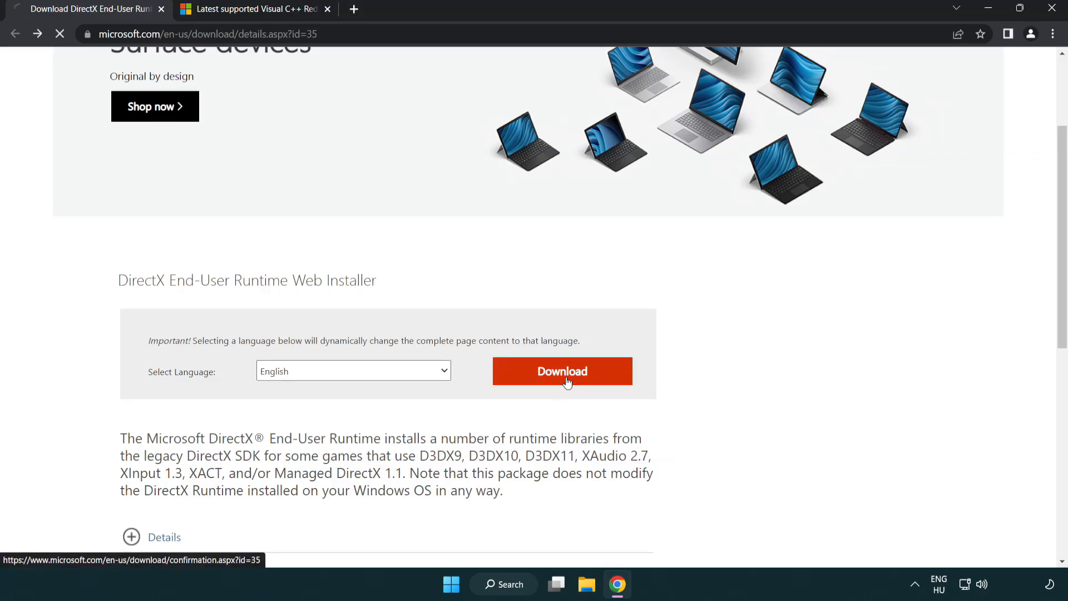
click(561, 371)
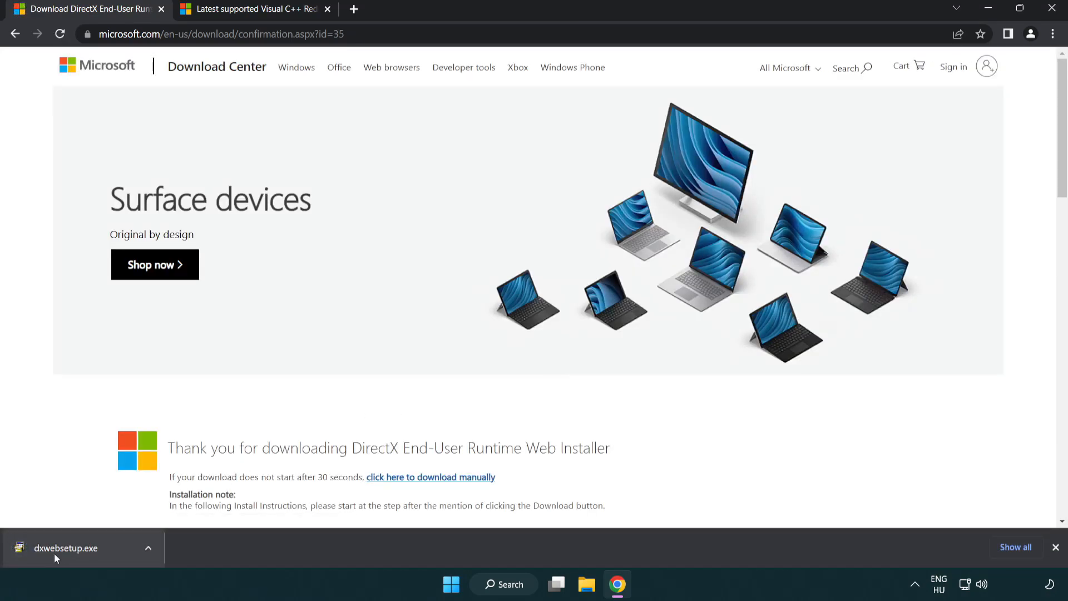
click(66, 547)
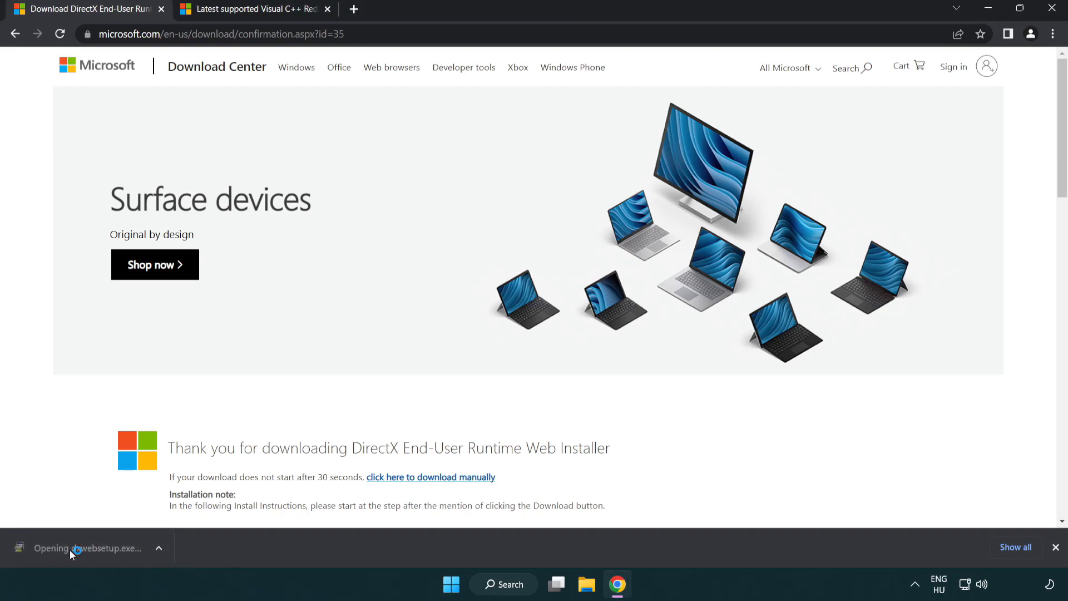
- Center the DirectX Setup window and accept its license agreement
click(88, 548)
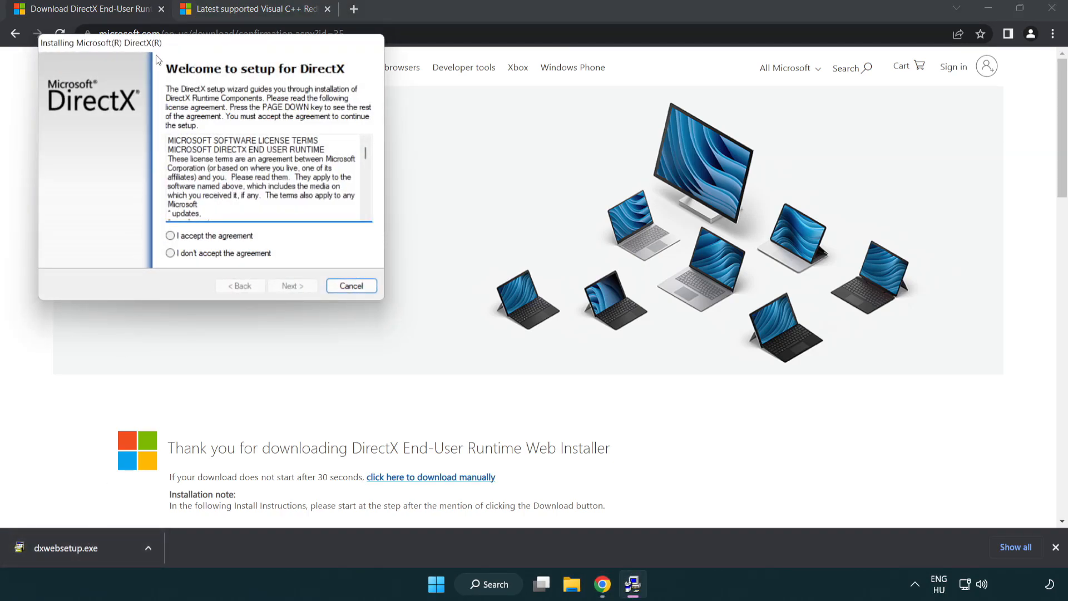
drag(101, 43, 407, 160)
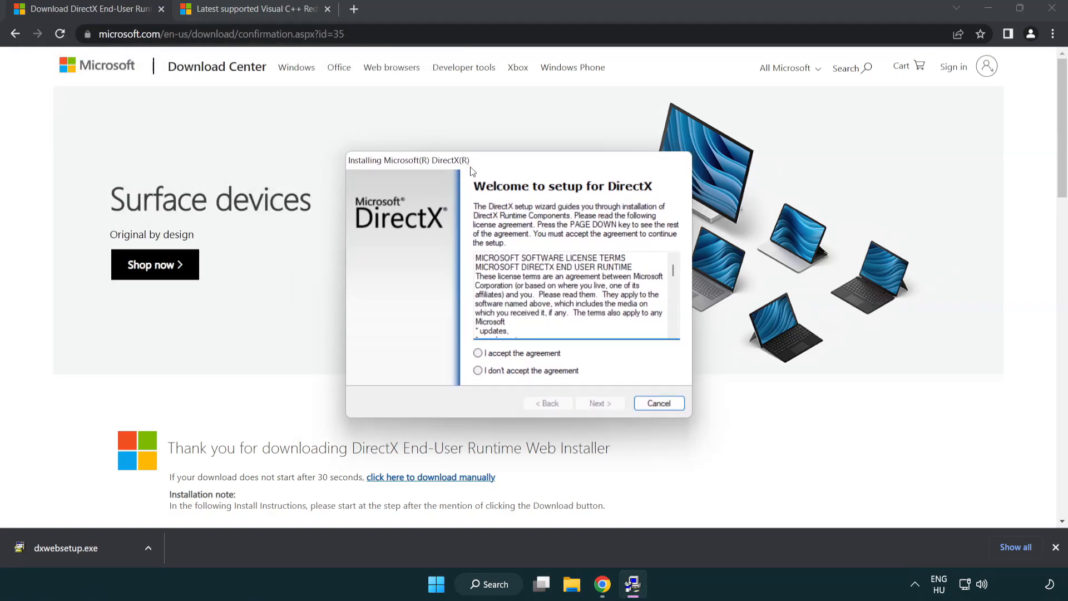
click(673, 331)
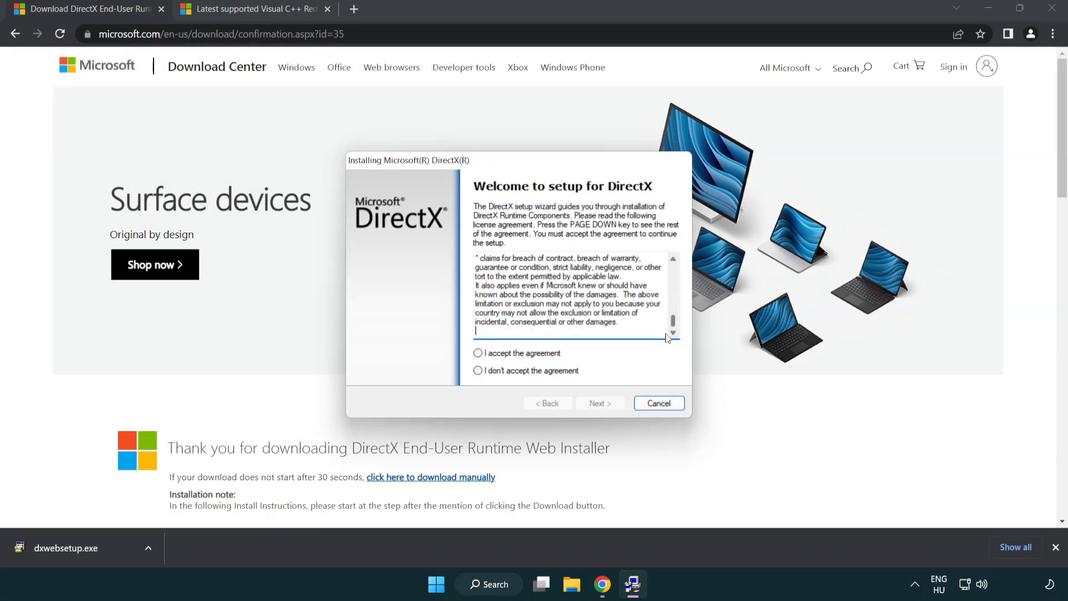
click(477, 353)
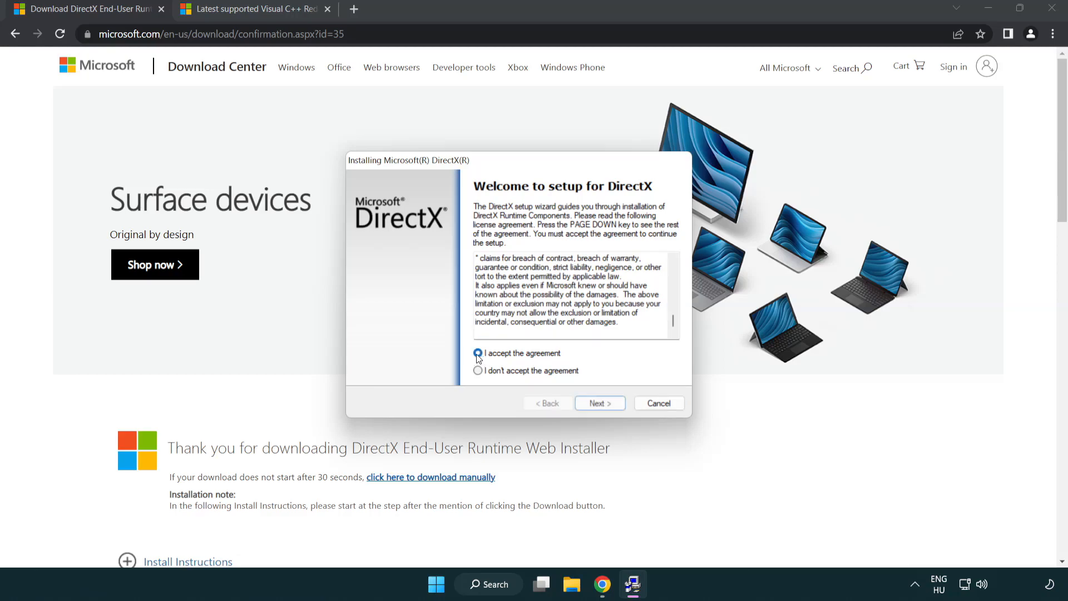
click(477, 352)
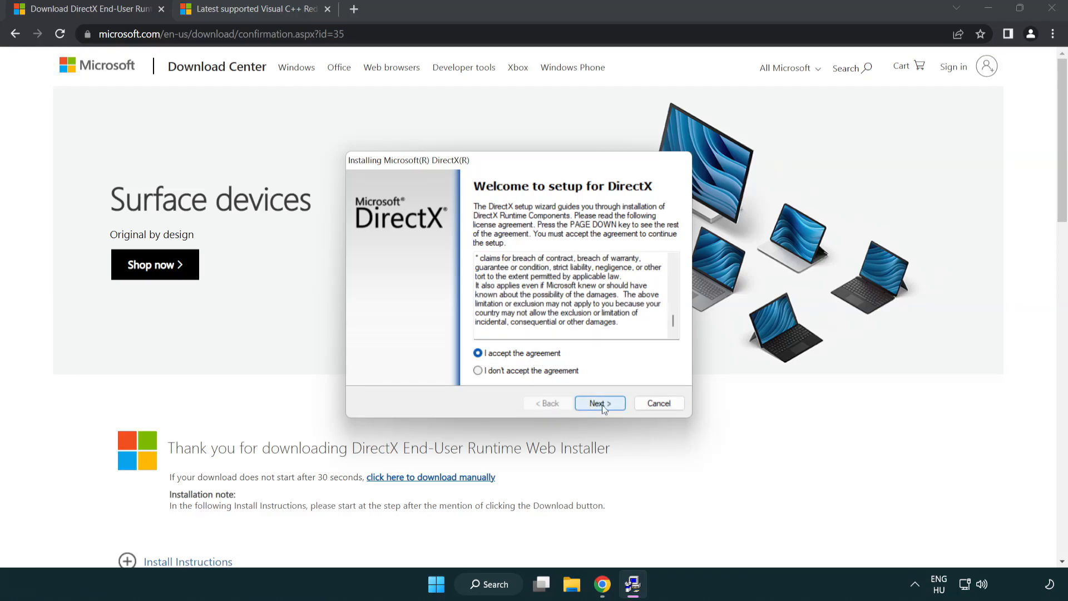
click(600, 403)
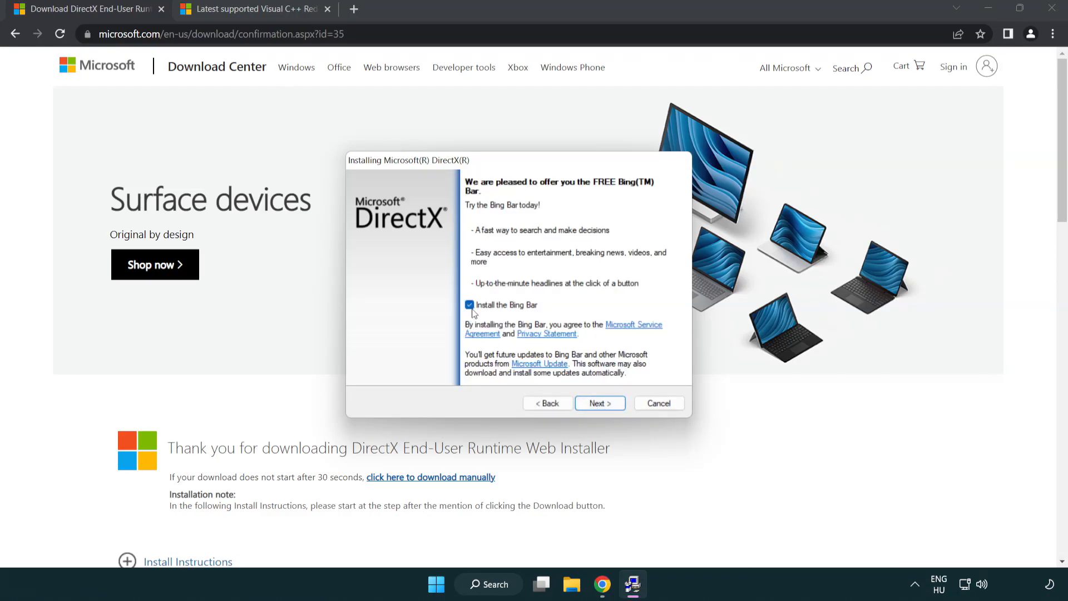
- Decline the Bing Bar, install the DirectX runtime and finish setup
click(470, 304)
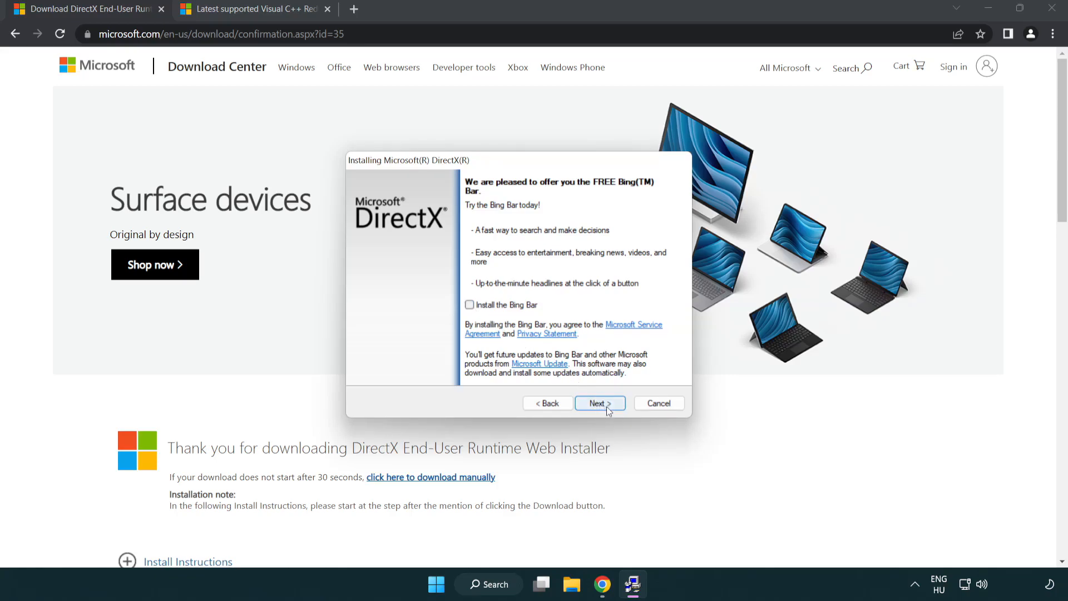
click(599, 402)
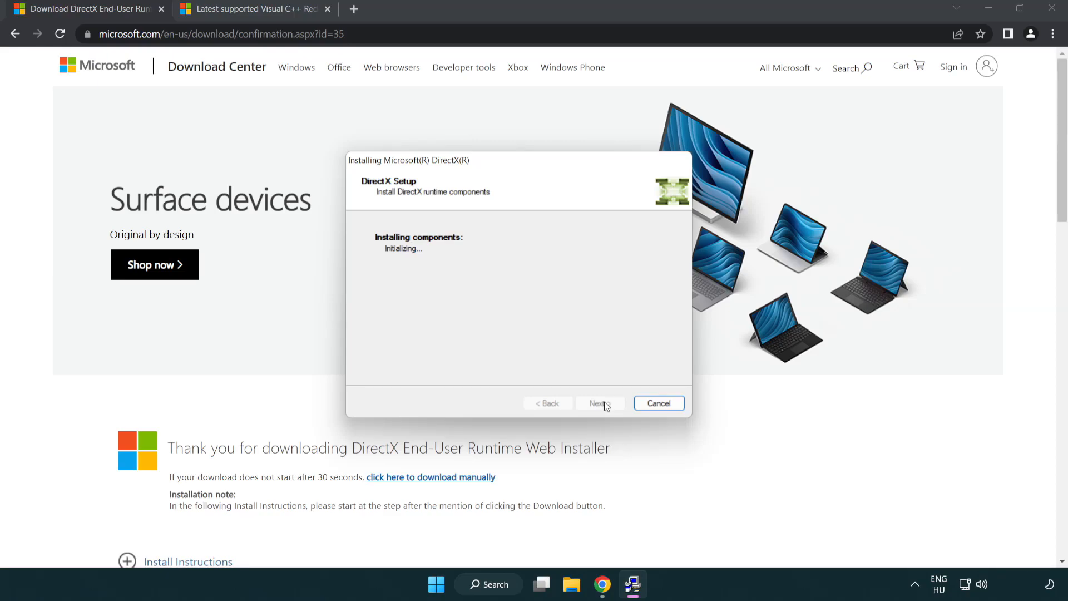
click(599, 403)
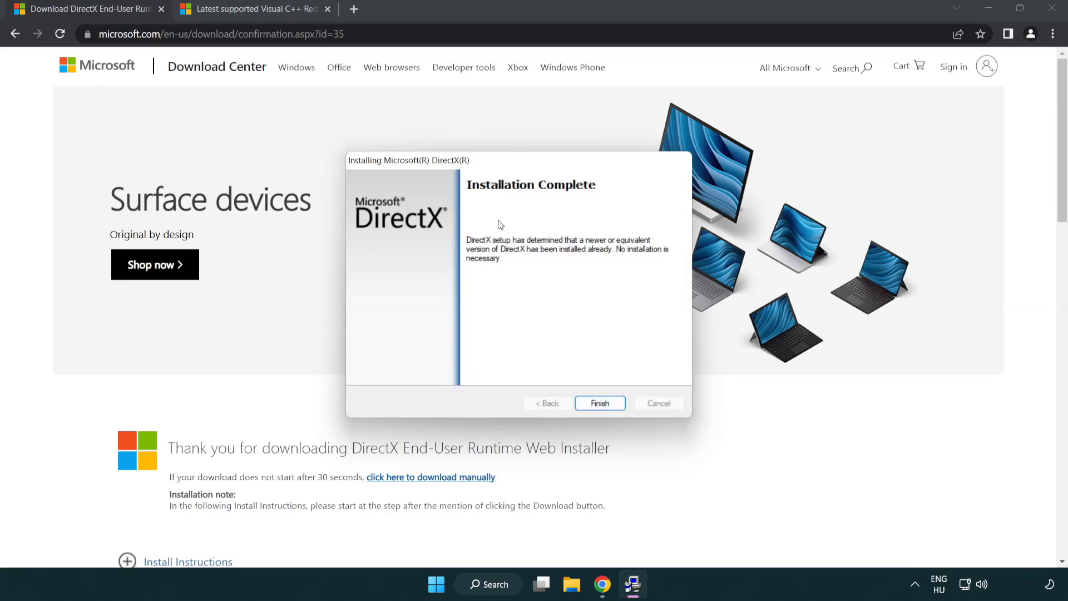
mouse_move(600, 403)
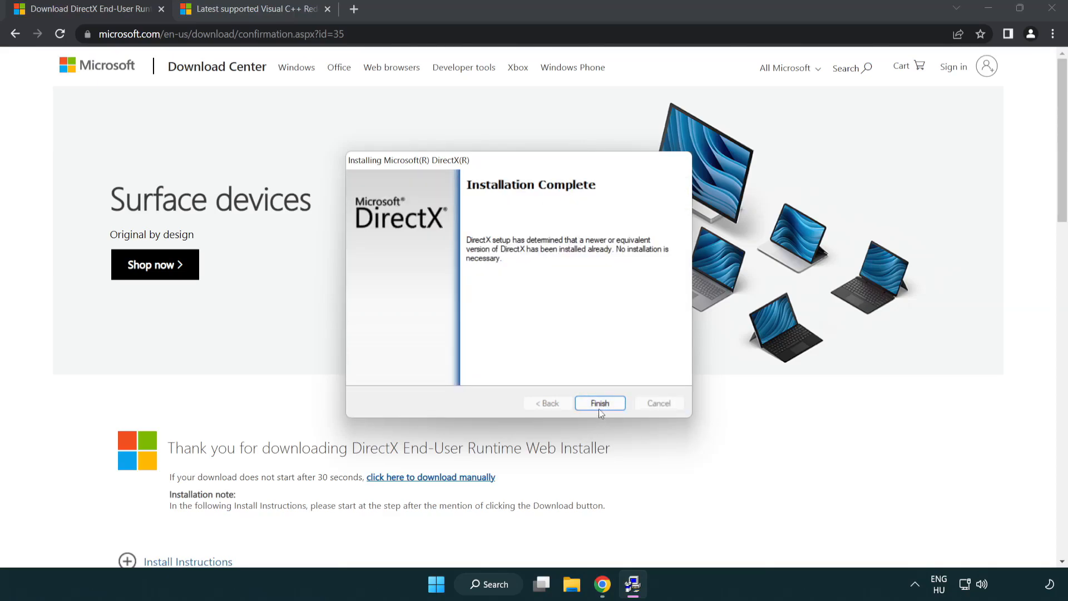
click(599, 403)
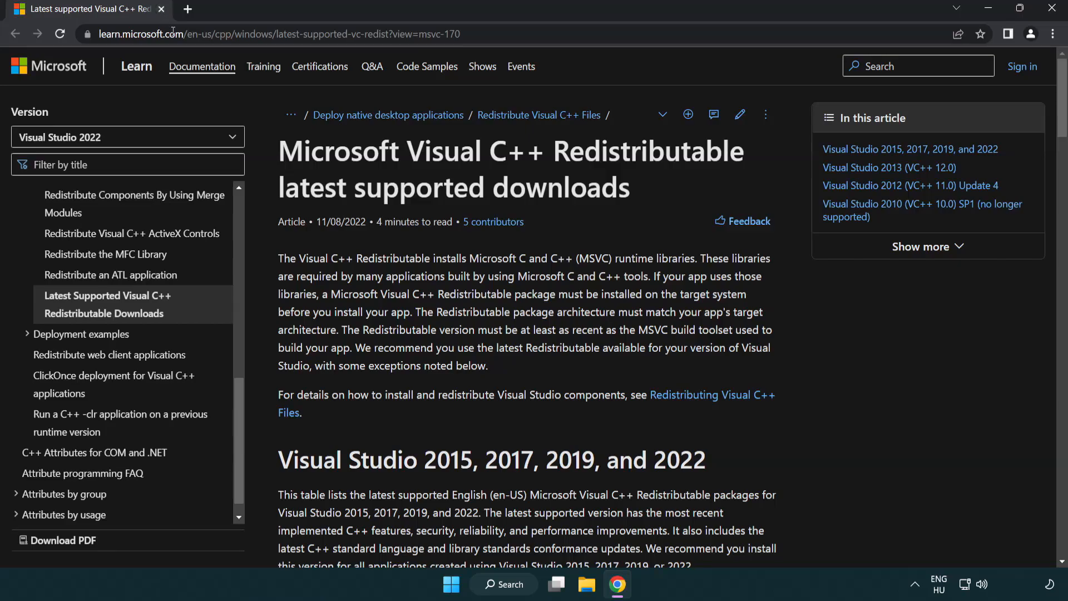
- Download the ARM64, x86 and x64 vc_redist installers from the 2015–2022 table
click(273, 34)
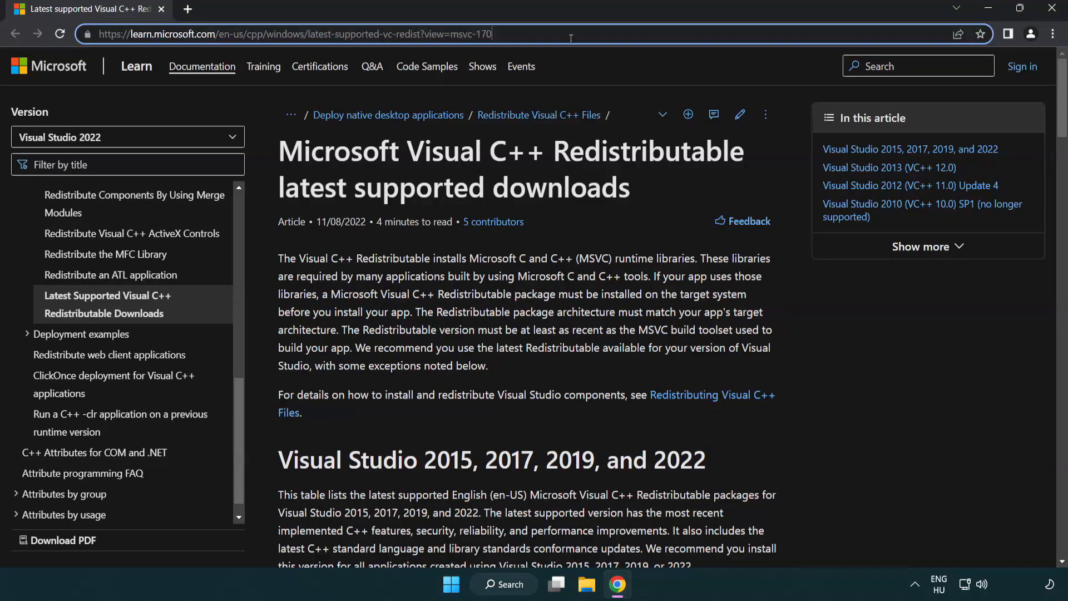
scroll(down, 3)
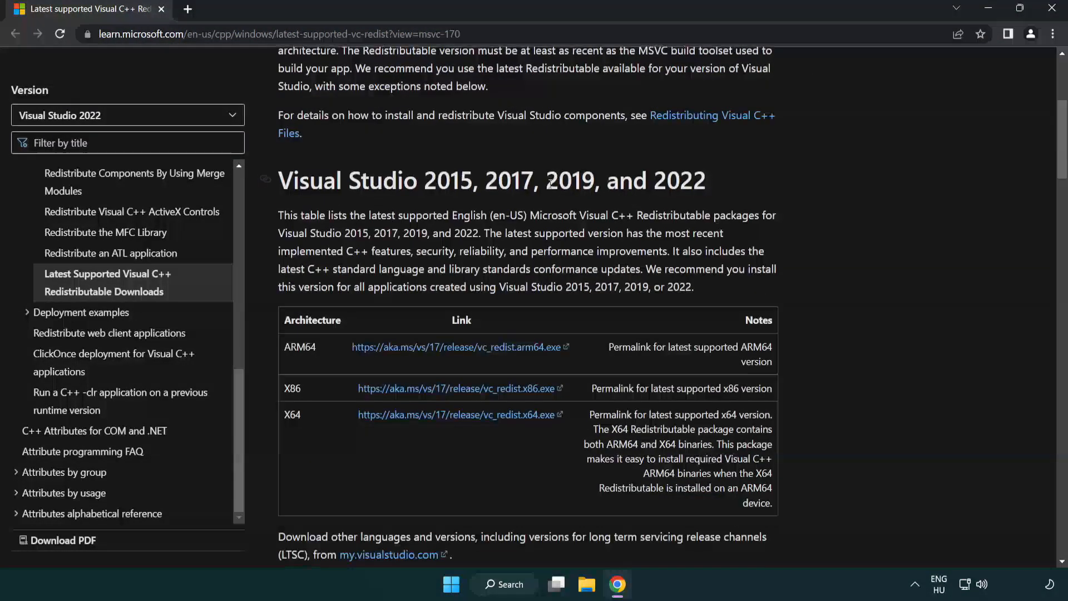
scroll(down, 3)
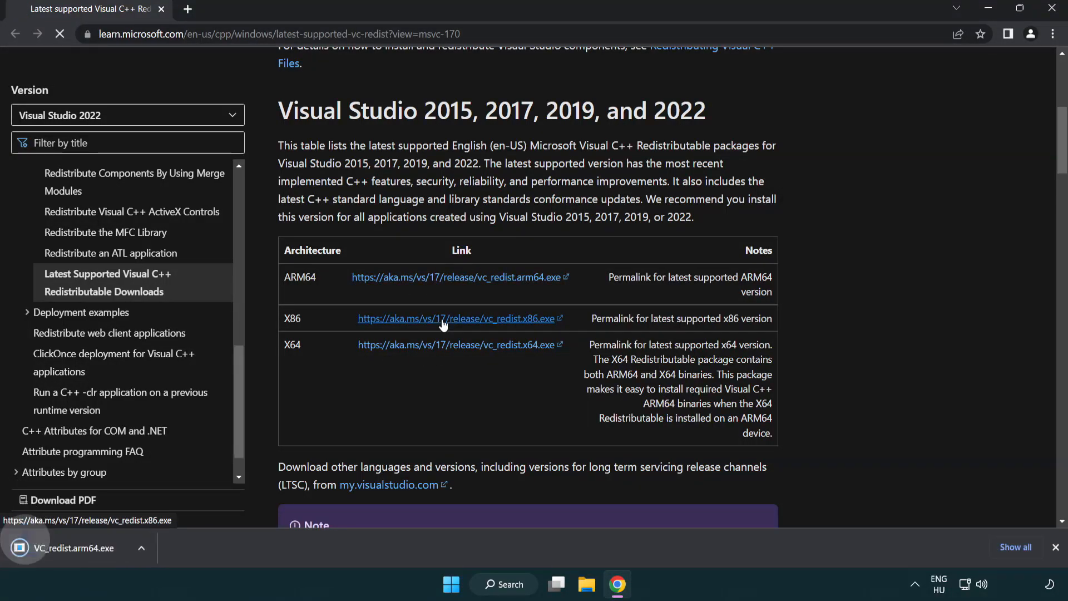
click(455, 344)
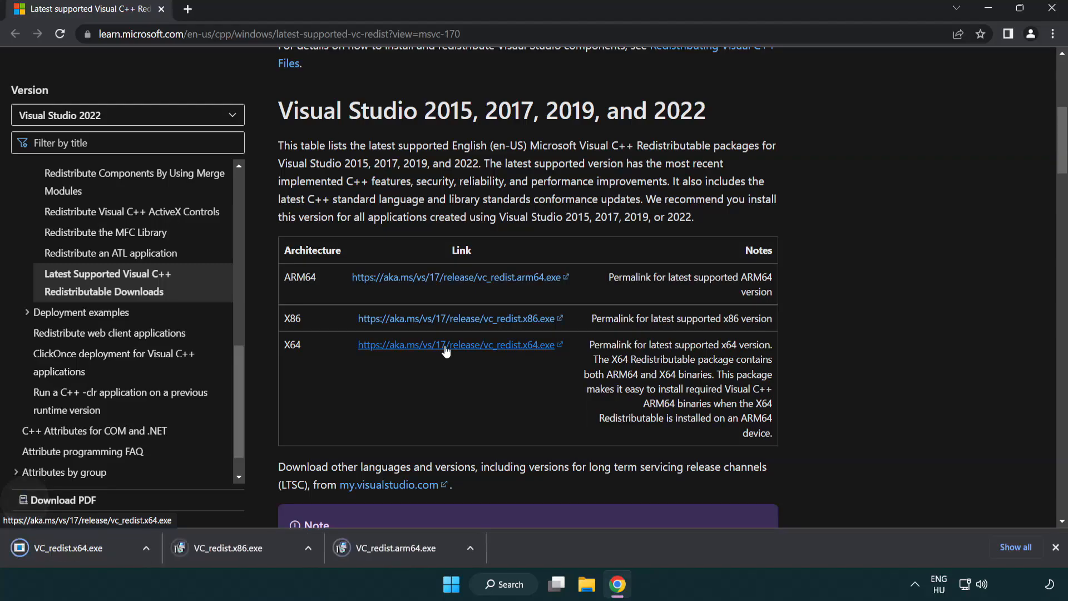
click(403, 548)
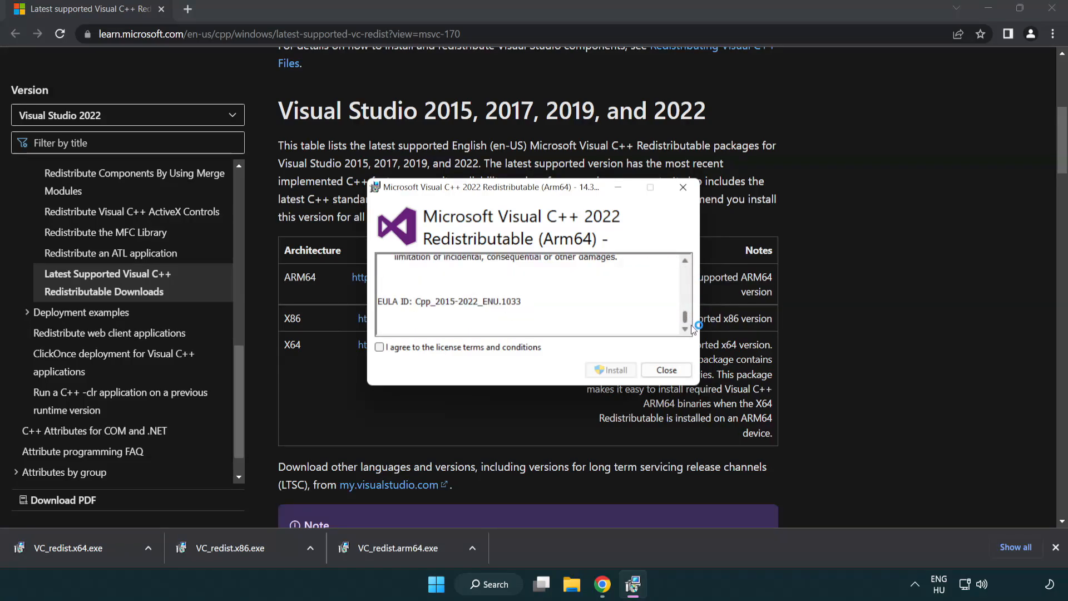
- Accept the license and try the ARM64 redistributable, dismissing it after it fails as unsupported
click(379, 346)
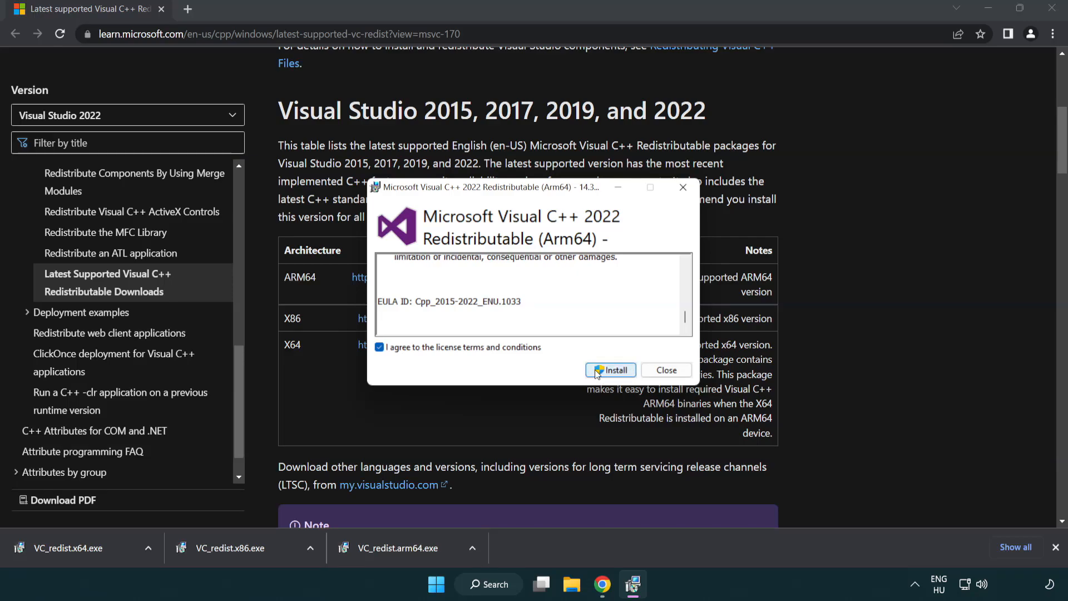
click(611, 370)
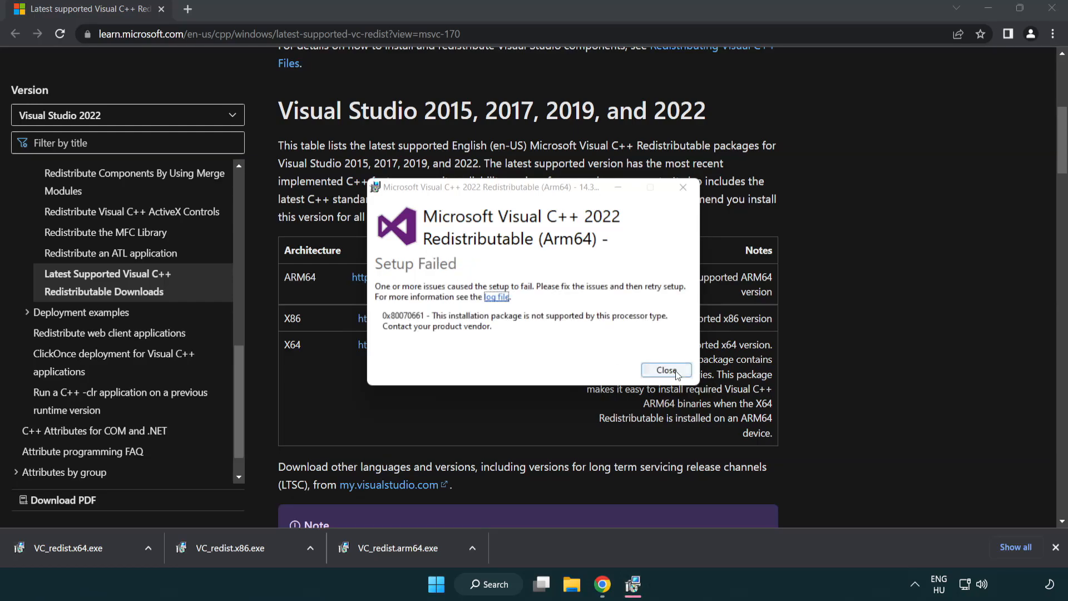
click(665, 370)
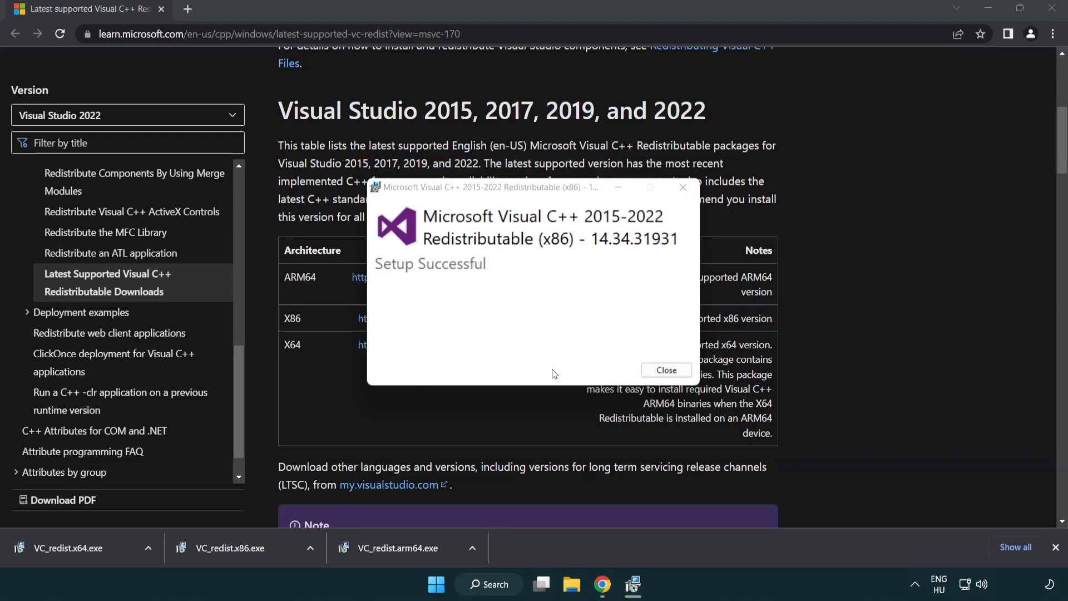
- Finish the x86 redistributable install, then install the x64 package without restarting
click(665, 370)
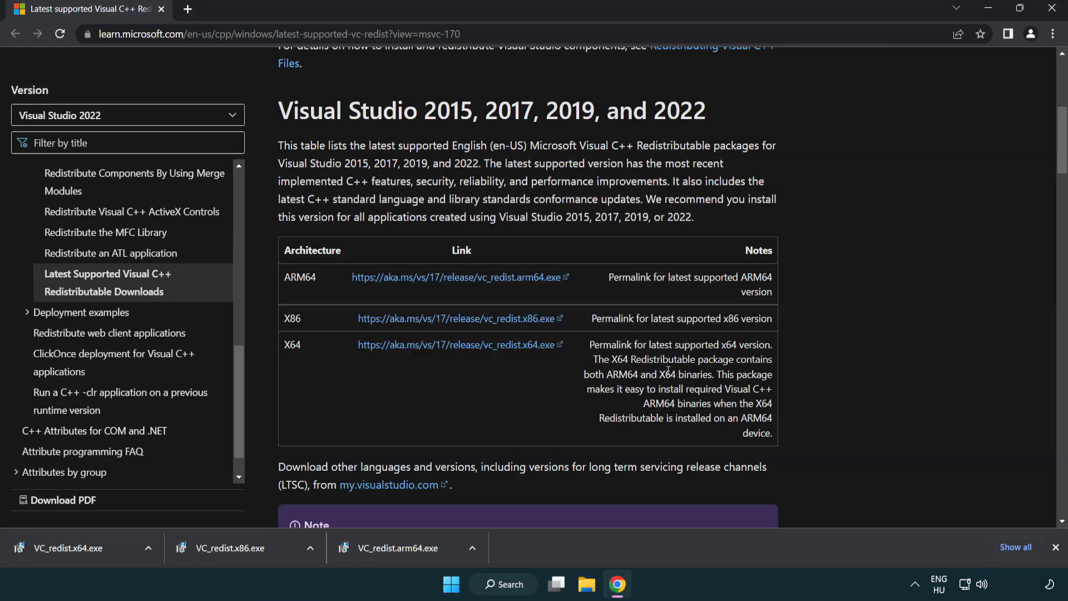
click(80, 547)
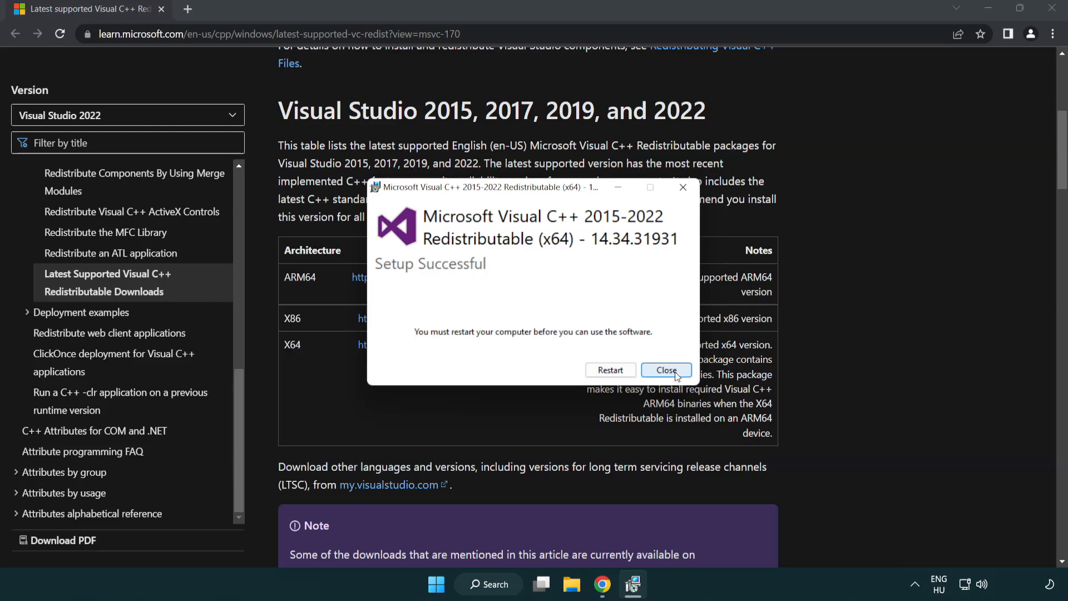
click(665, 370)
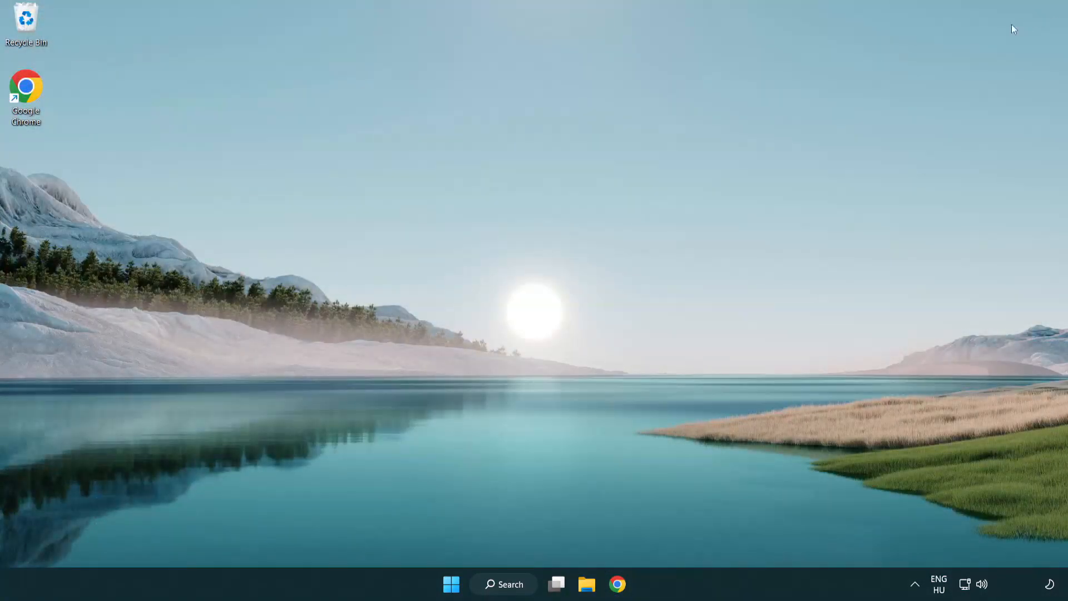
mouse_move(591, 249)
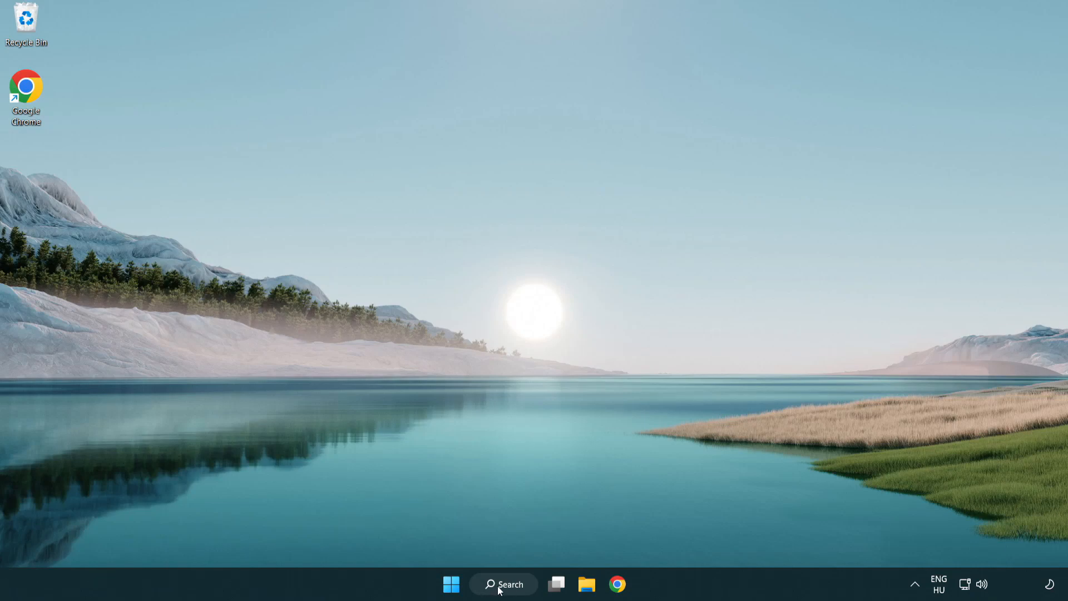
- Search for cmd and launch Command Prompt as administrator
click(502, 584)
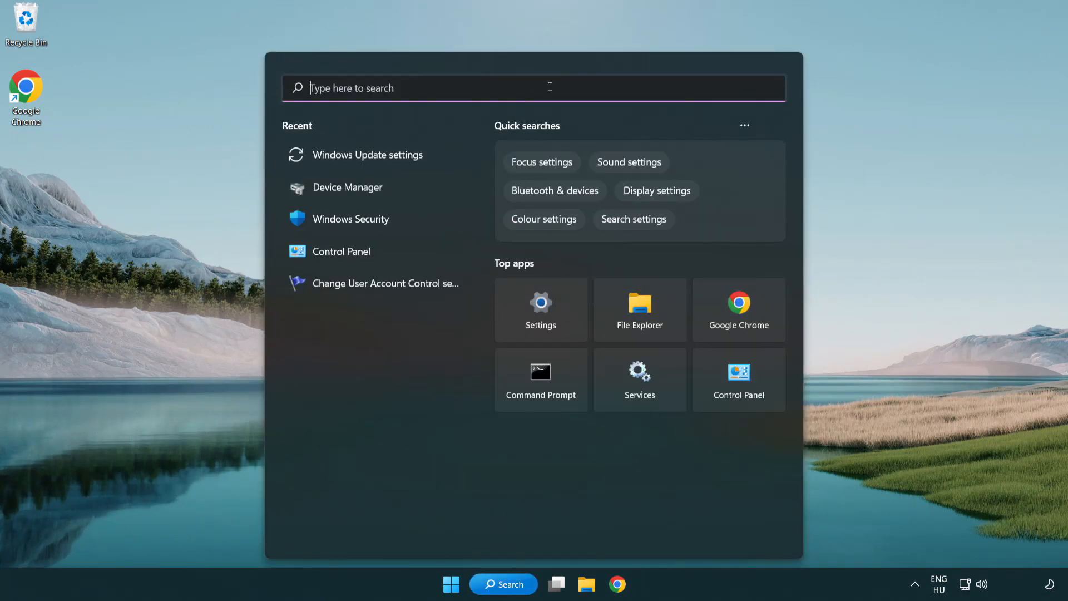
text(cmd)
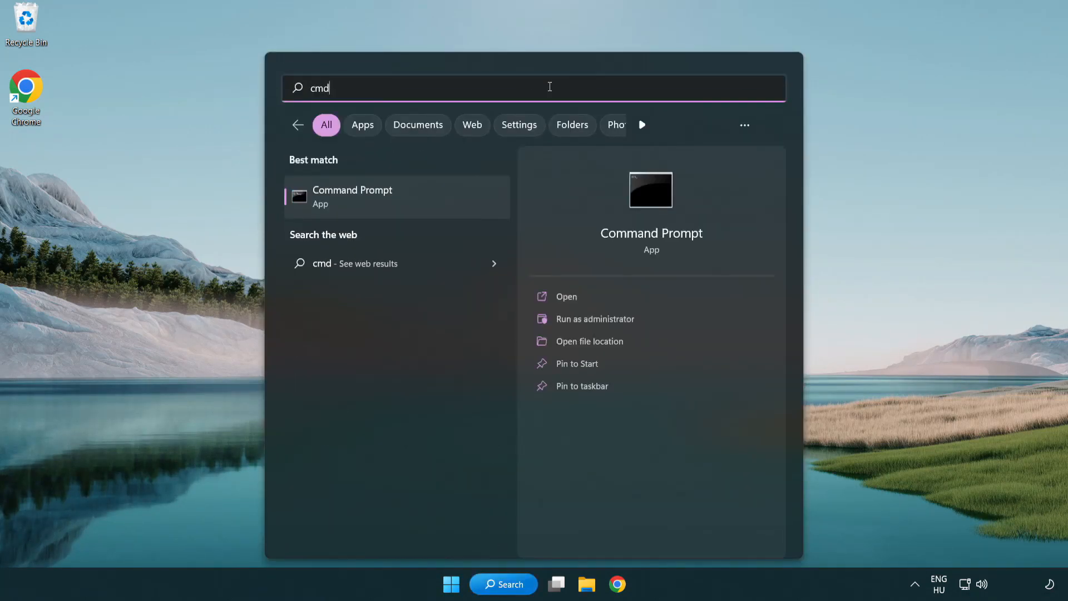
right_click(352, 196)
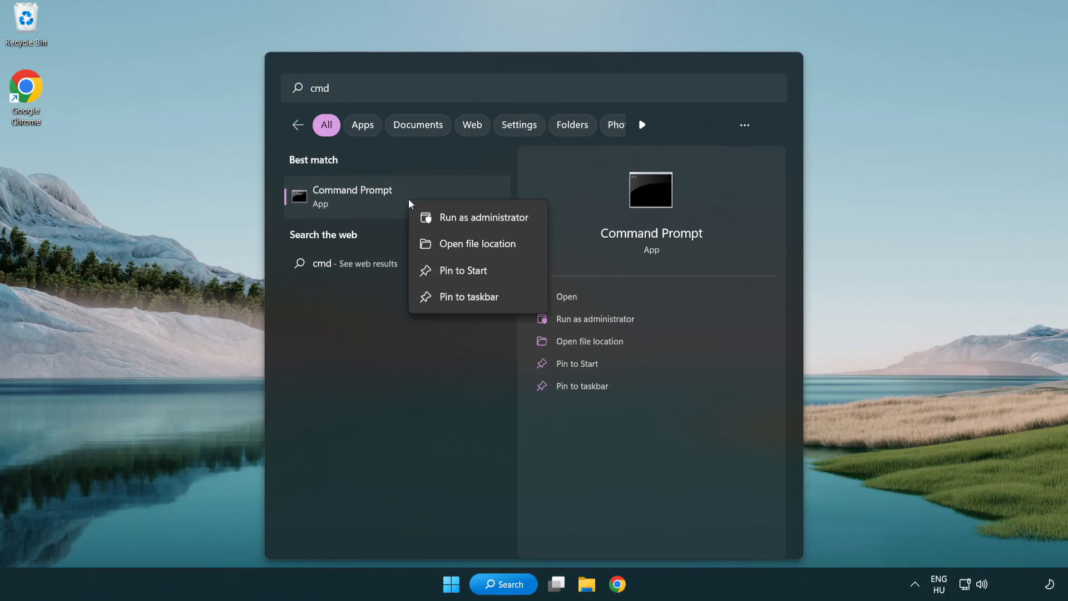
mouse_move(480, 217)
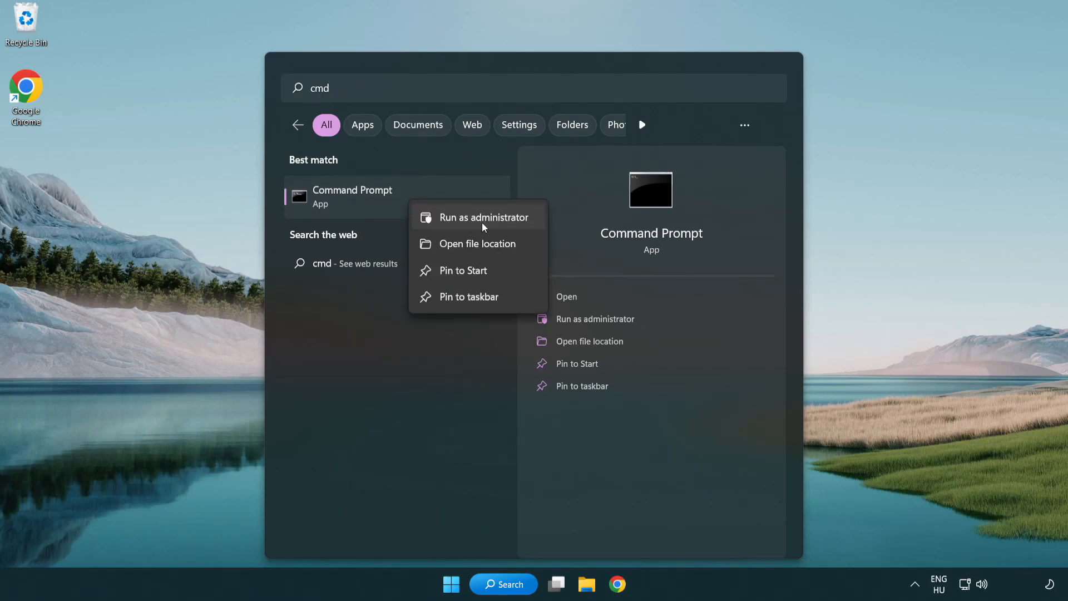
click(483, 217)
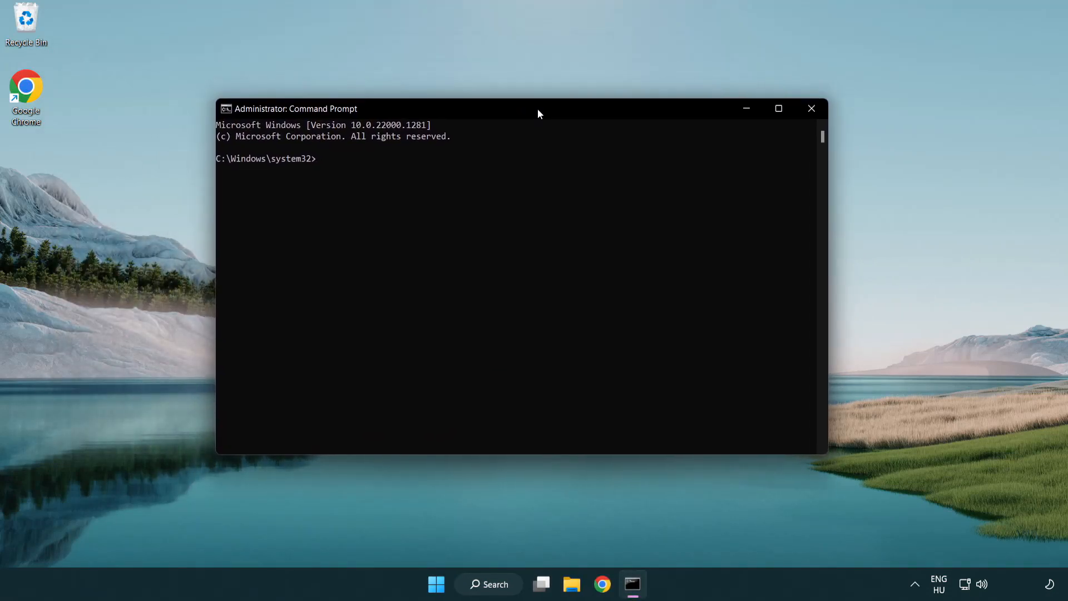
- Run sfc /scannow with no integrity violations found, close Command Prompt, and open Start
text(s)
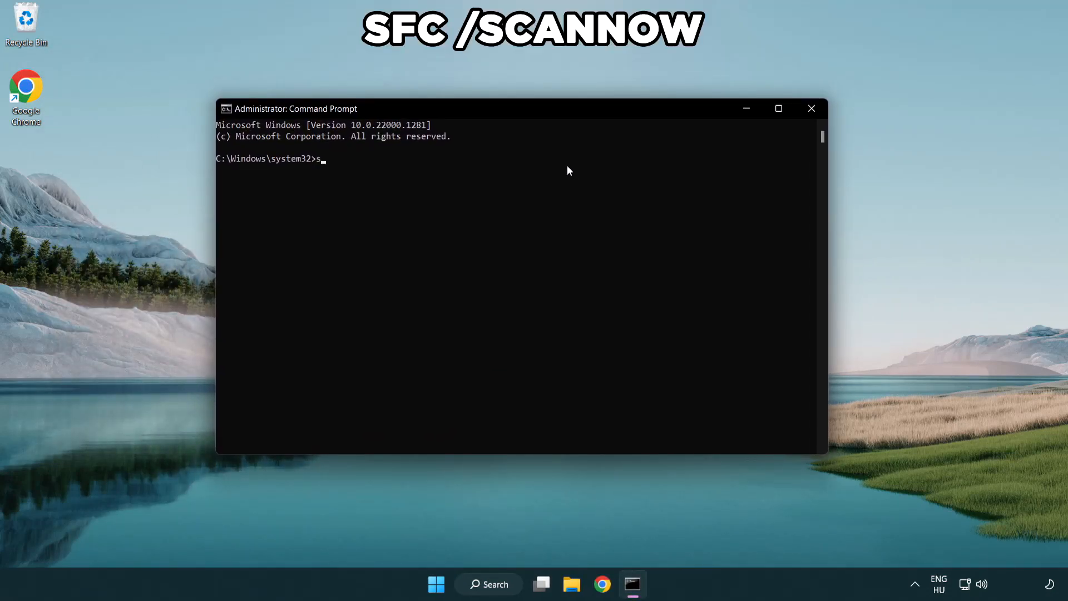
text(fc /scannow)
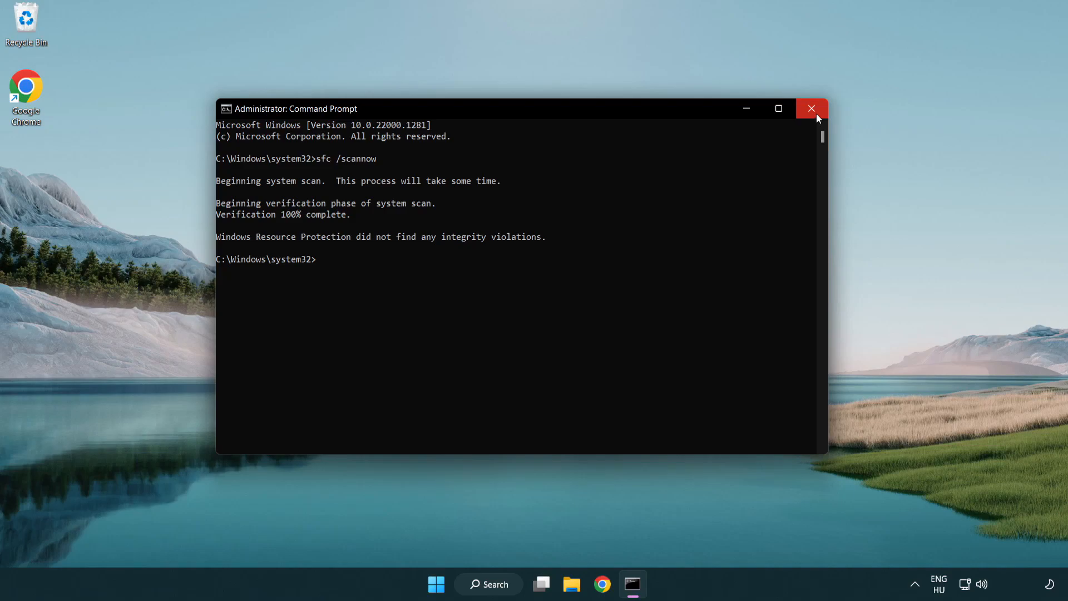
mouse_move(811, 108)
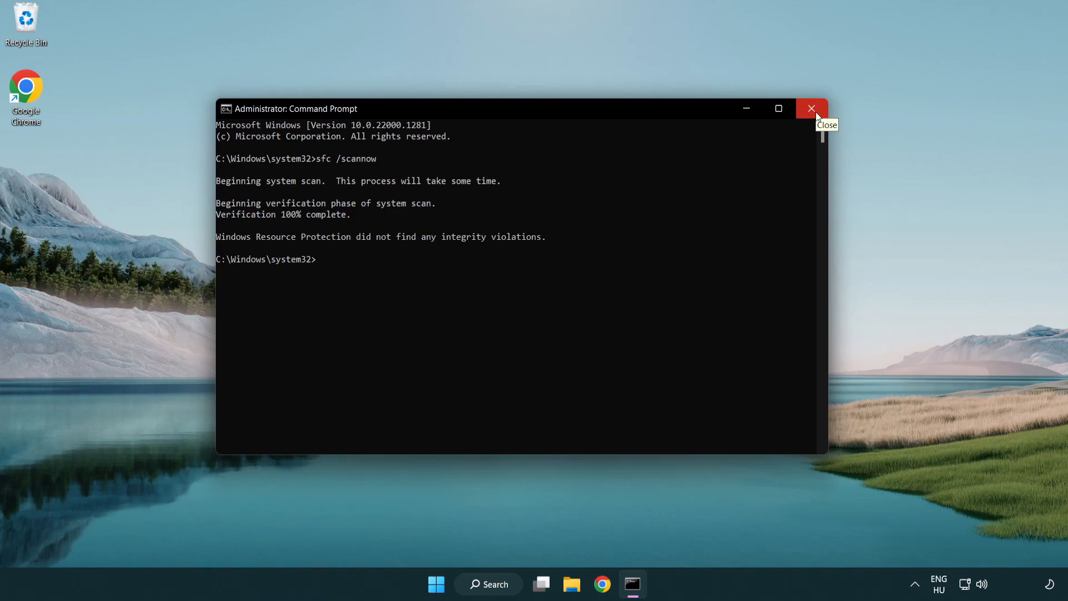
click(811, 109)
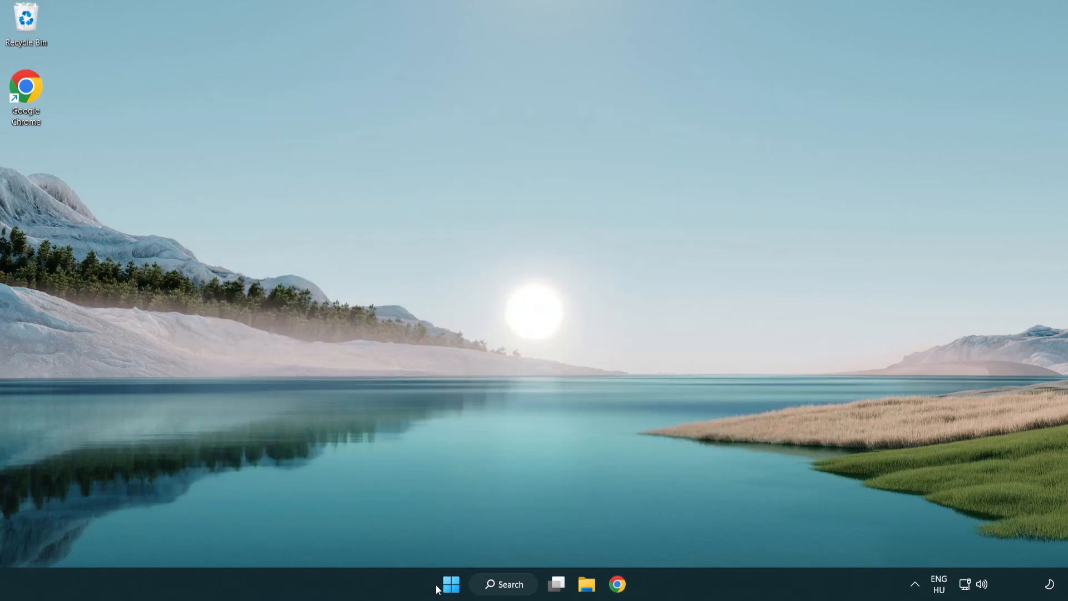
click(450, 583)
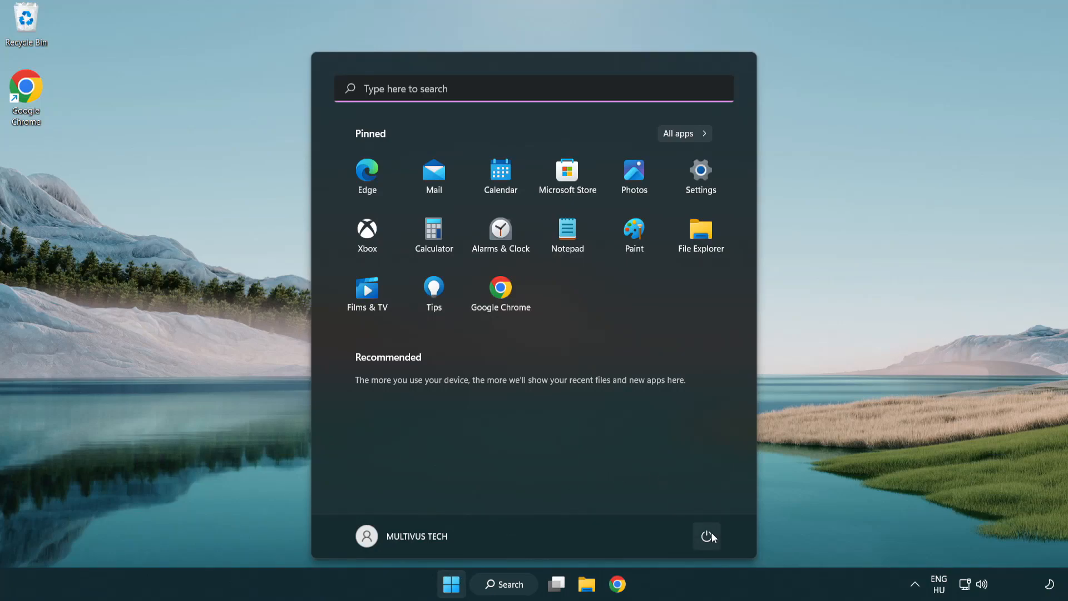